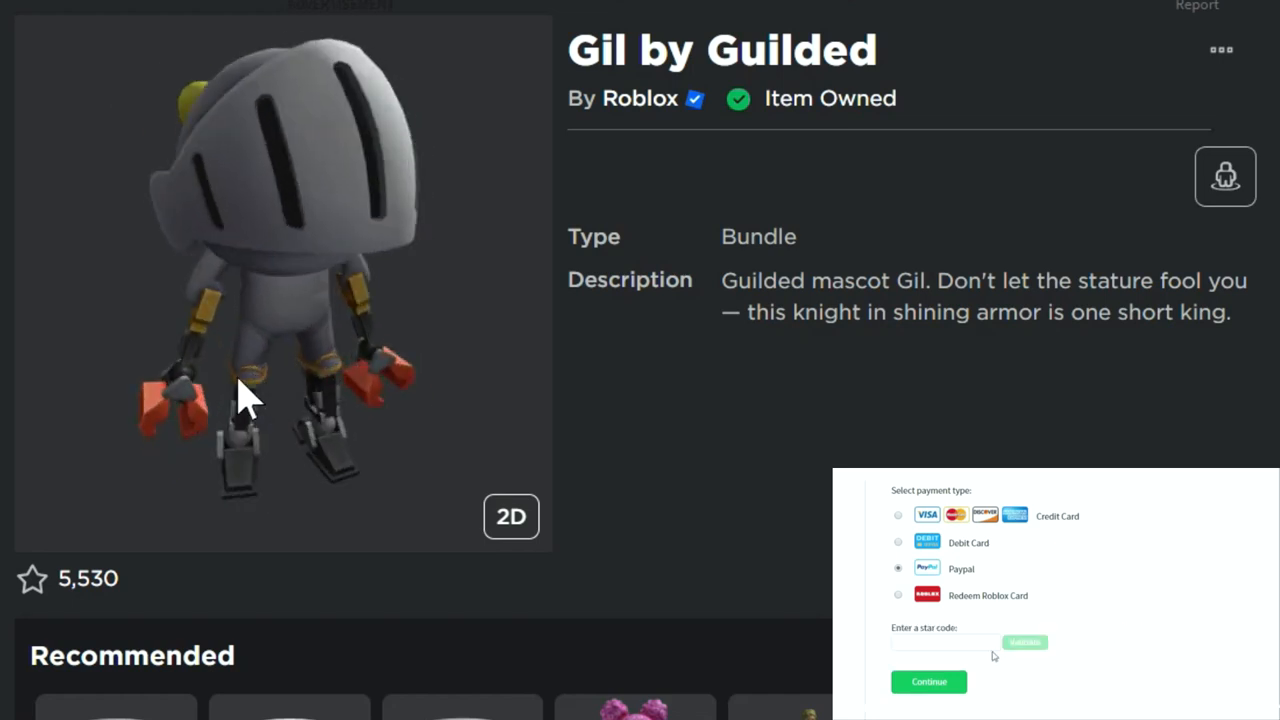
- Leave the owned Gil by Guilded bundle page for the App Store's Today page
type("DEETE")
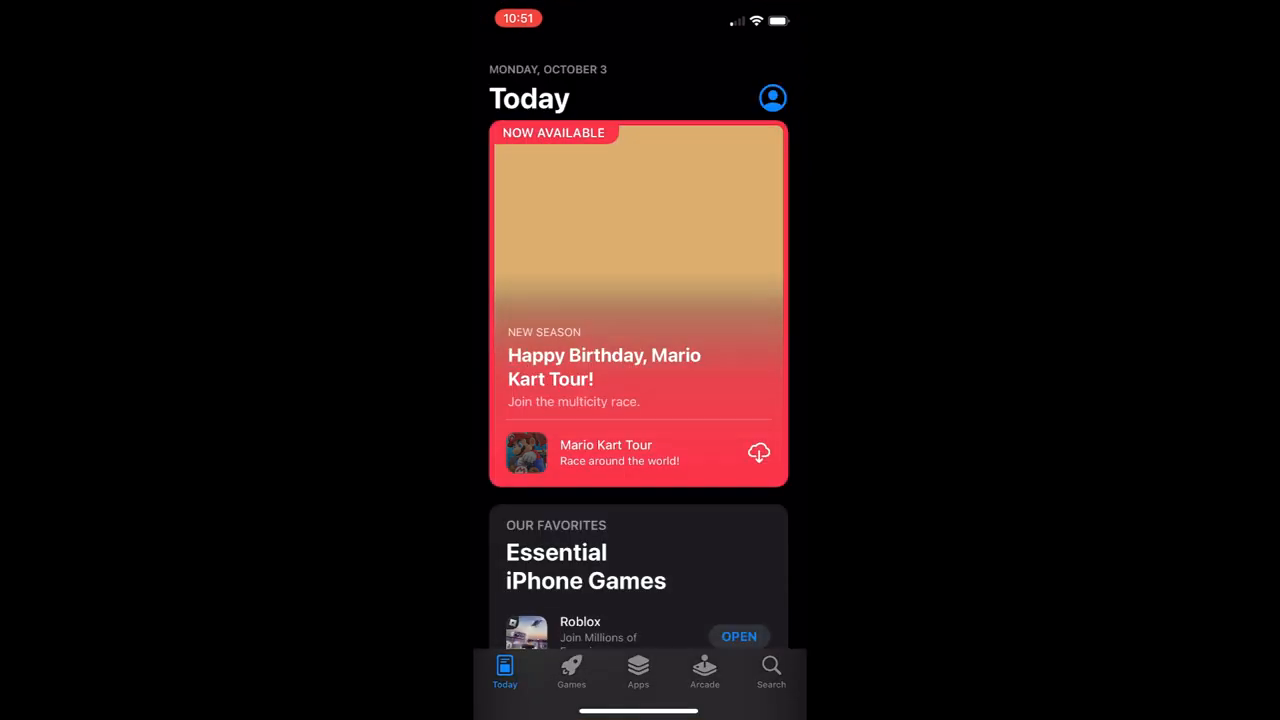
- Search the App Store for 'guilded', download the Guilded app and launch it
left_click(771, 670)
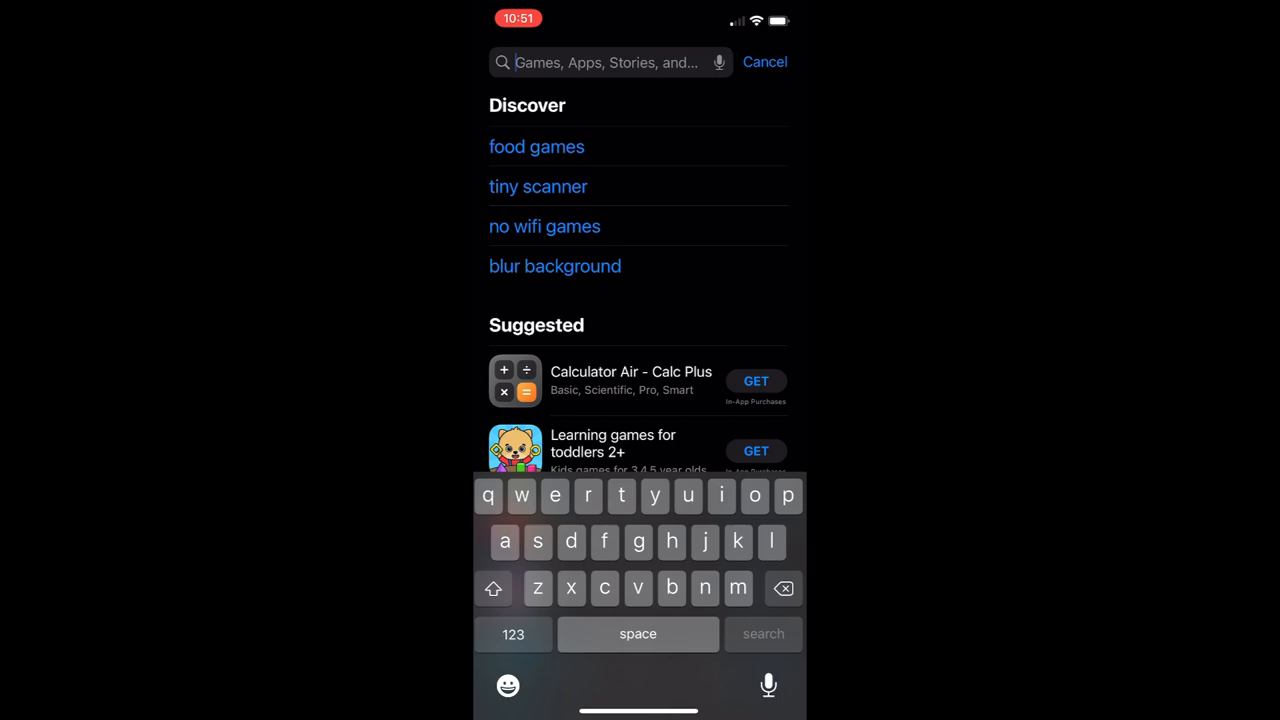
type("guilde")
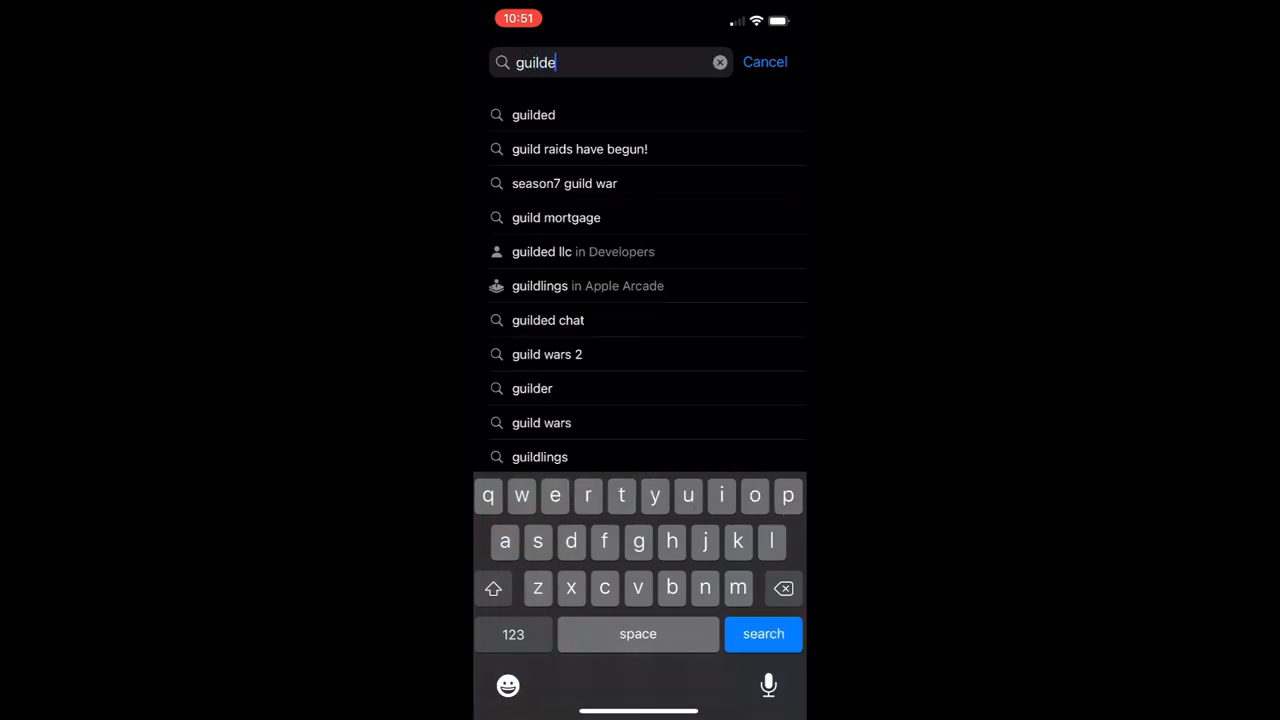
left_click(533, 114)
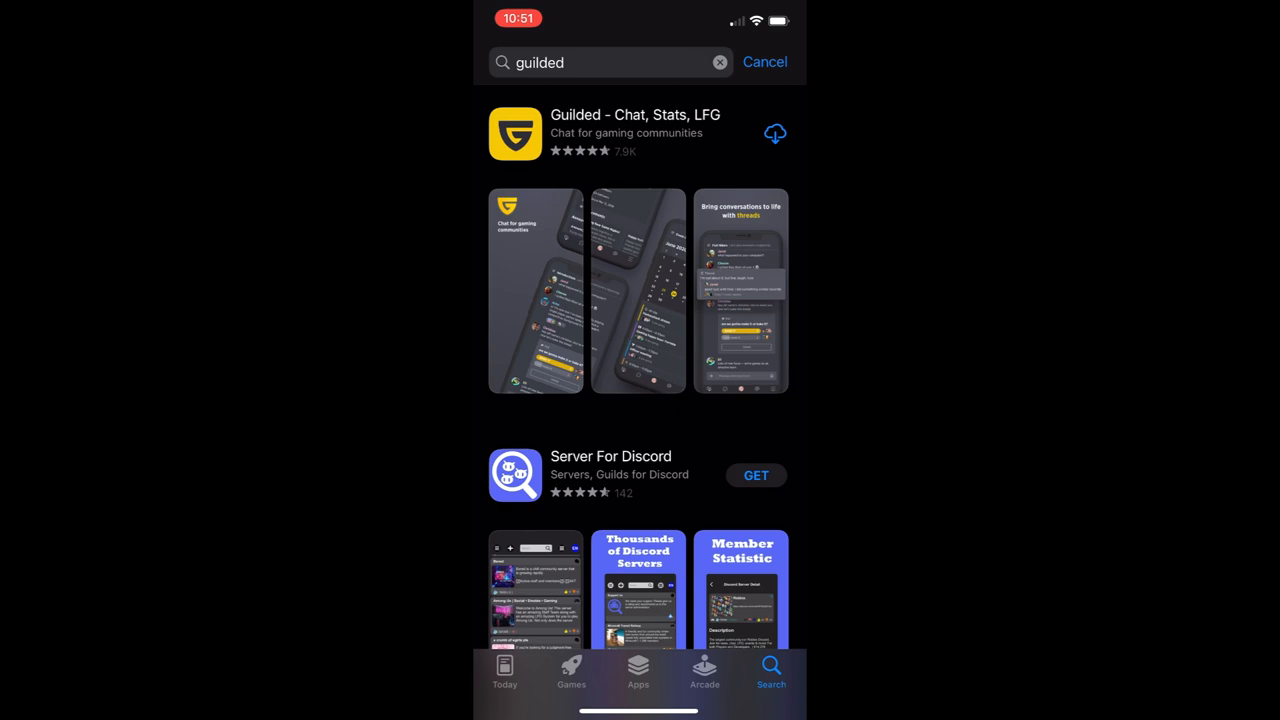
left_click(775, 133)
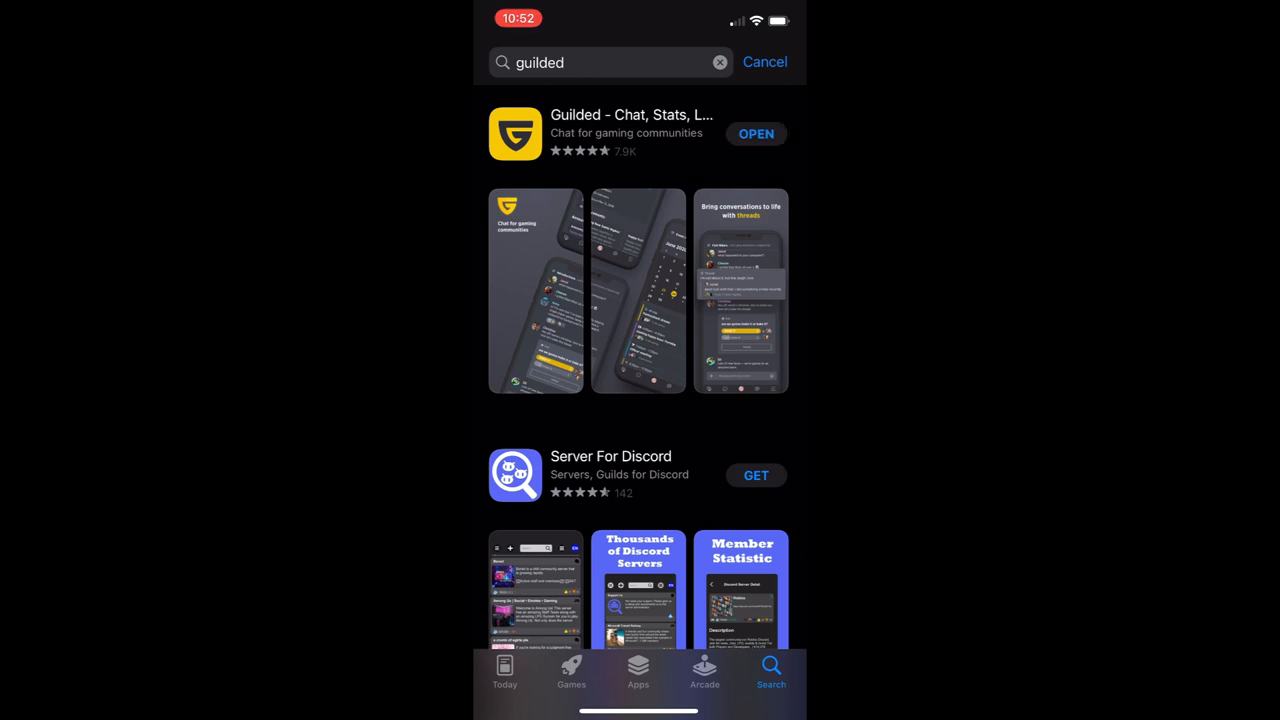
left_click(756, 133)
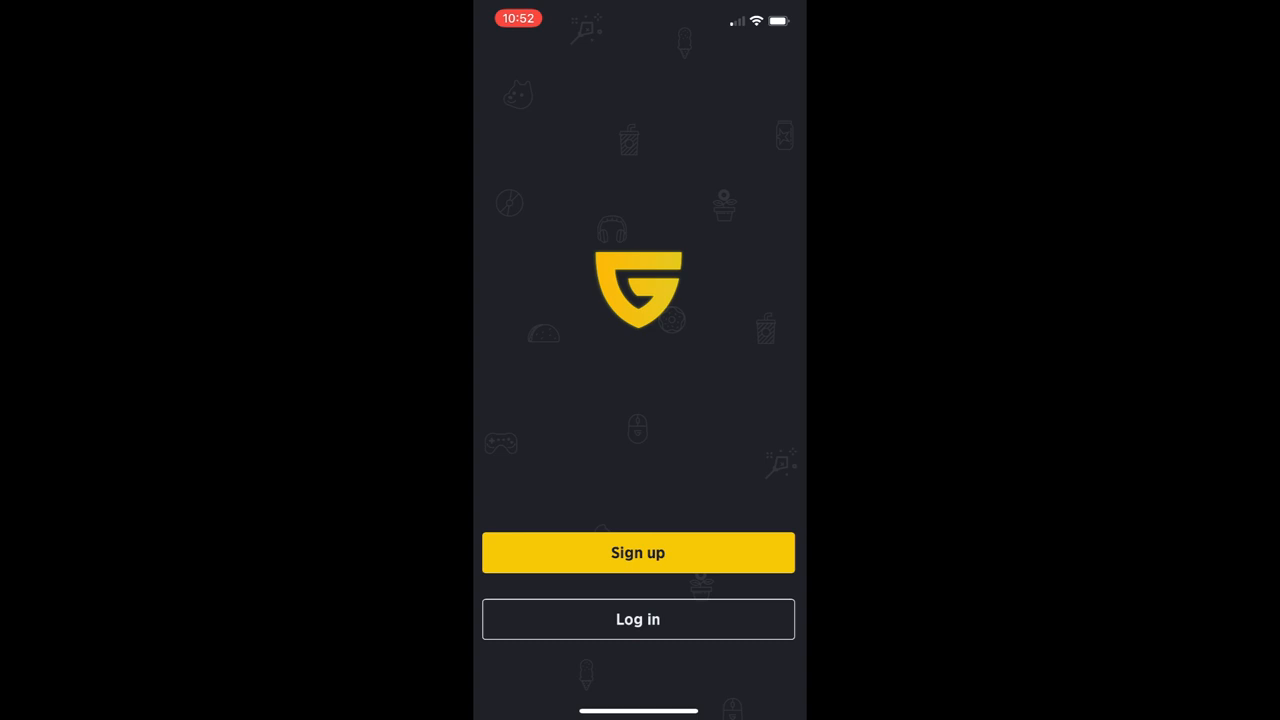
- Sign up for a Guilded account with an email and strong password
left_click(638, 552)
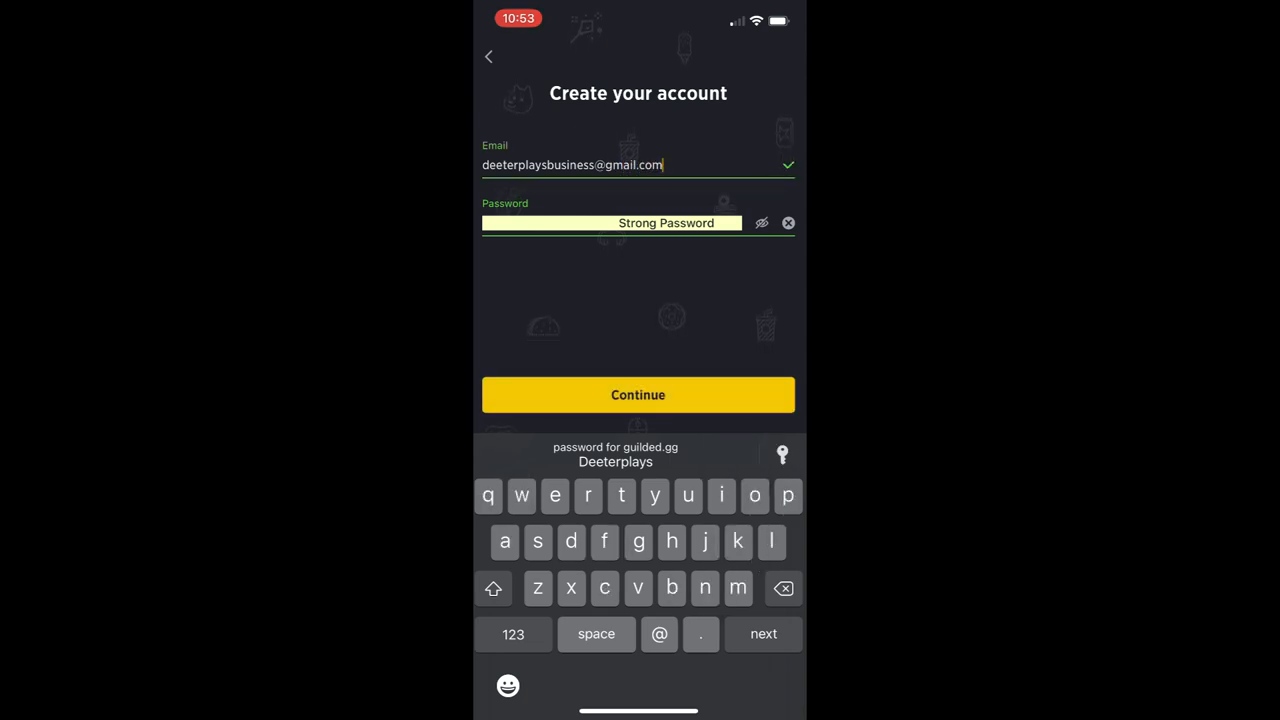
left_click(638, 394)
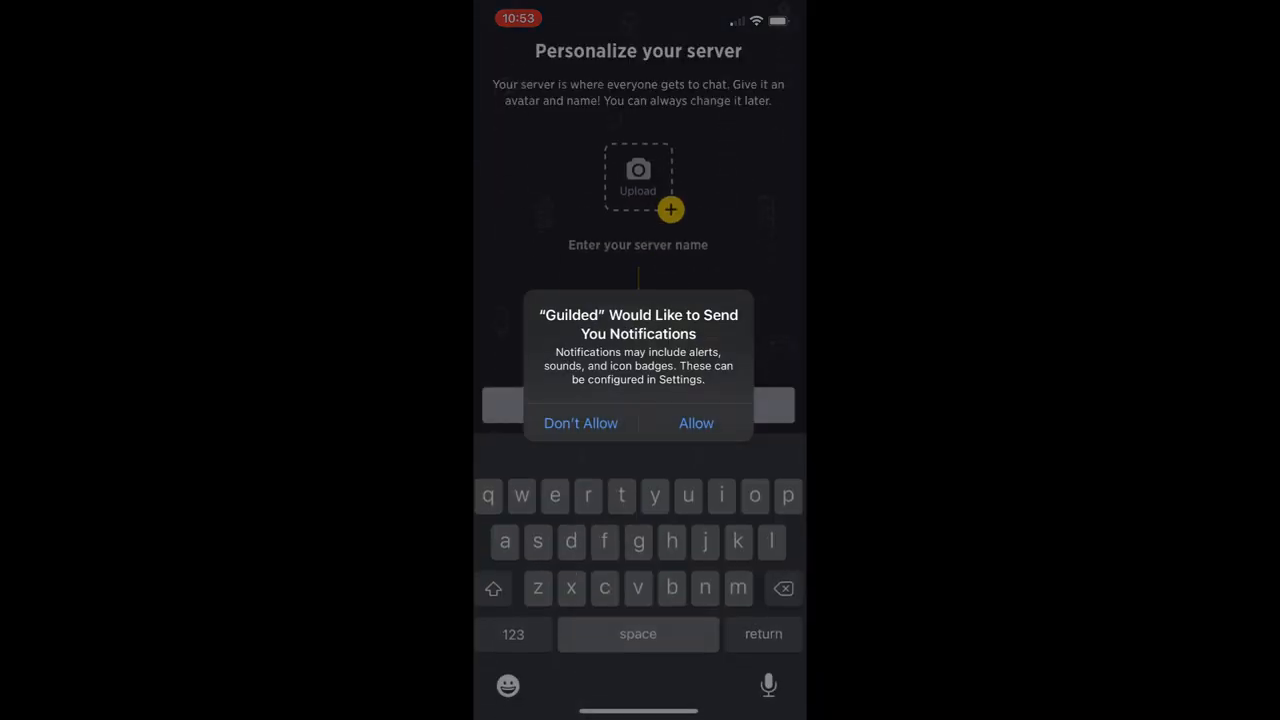
- Answer the notifications alert and name the new server JohnDoeBringItOn
left_click(580, 423)
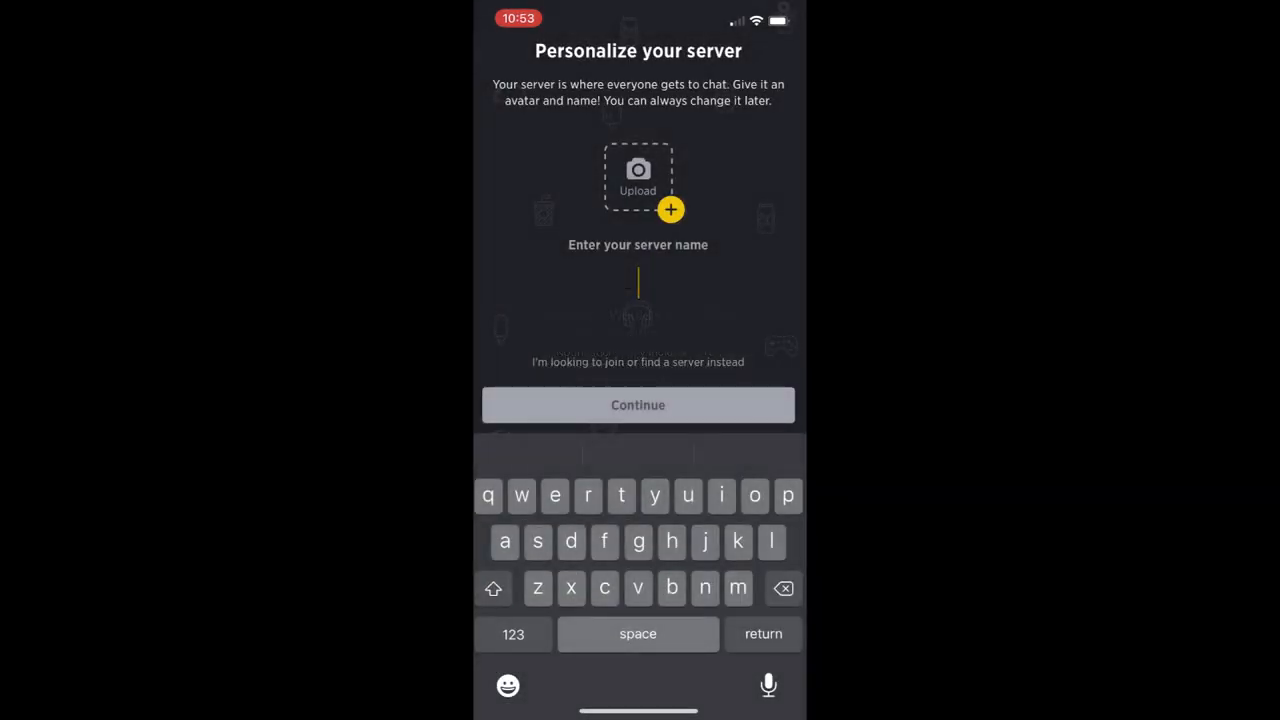
left_click(493, 588)
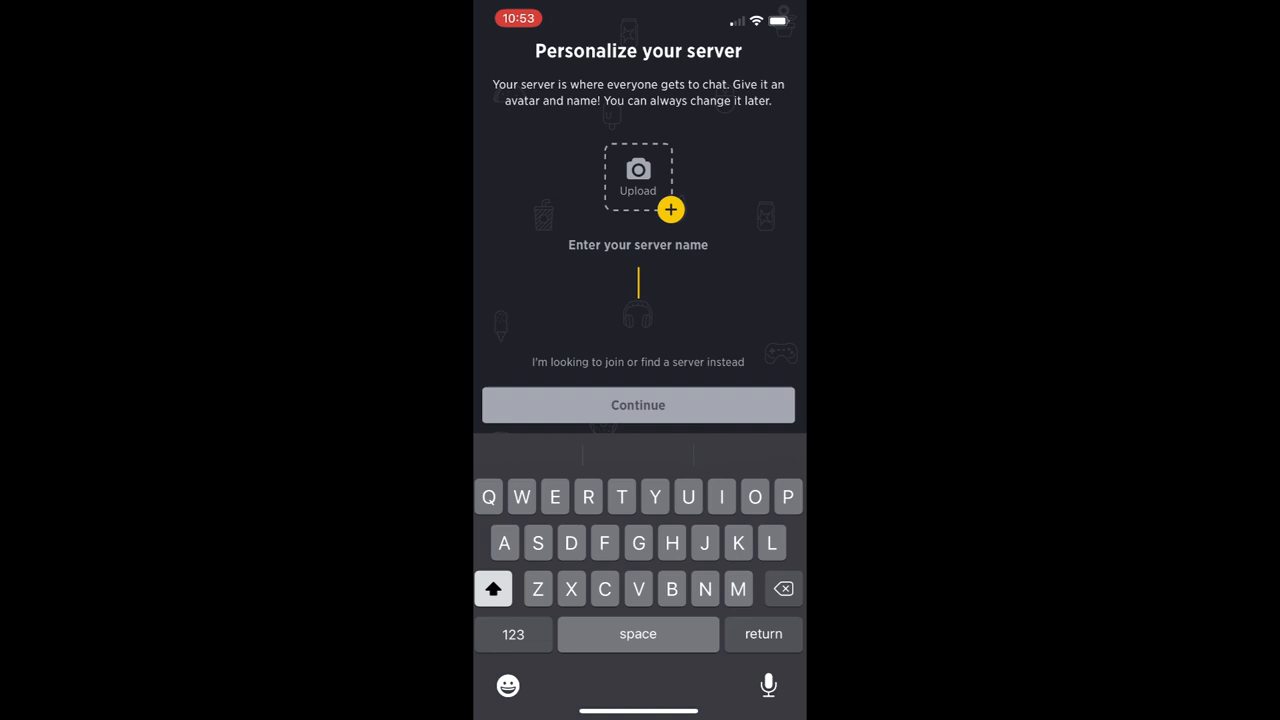
type("JohnDoeBri")
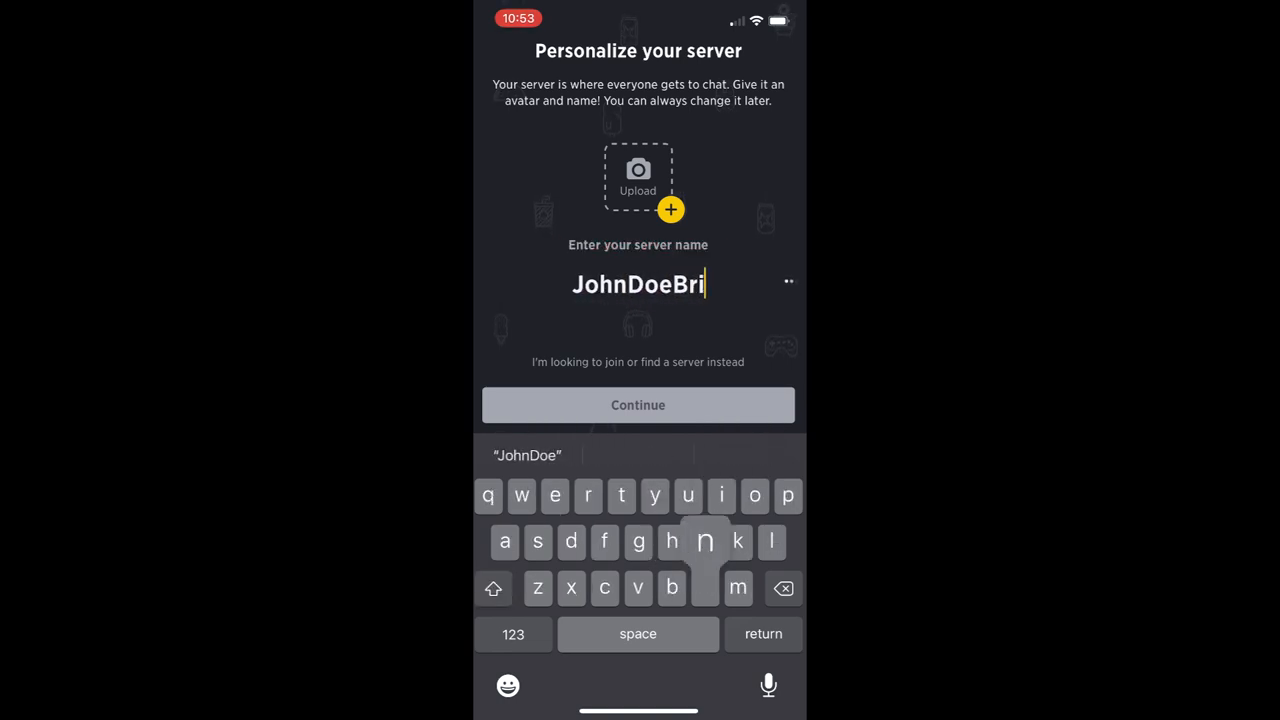
type("ngItOn")
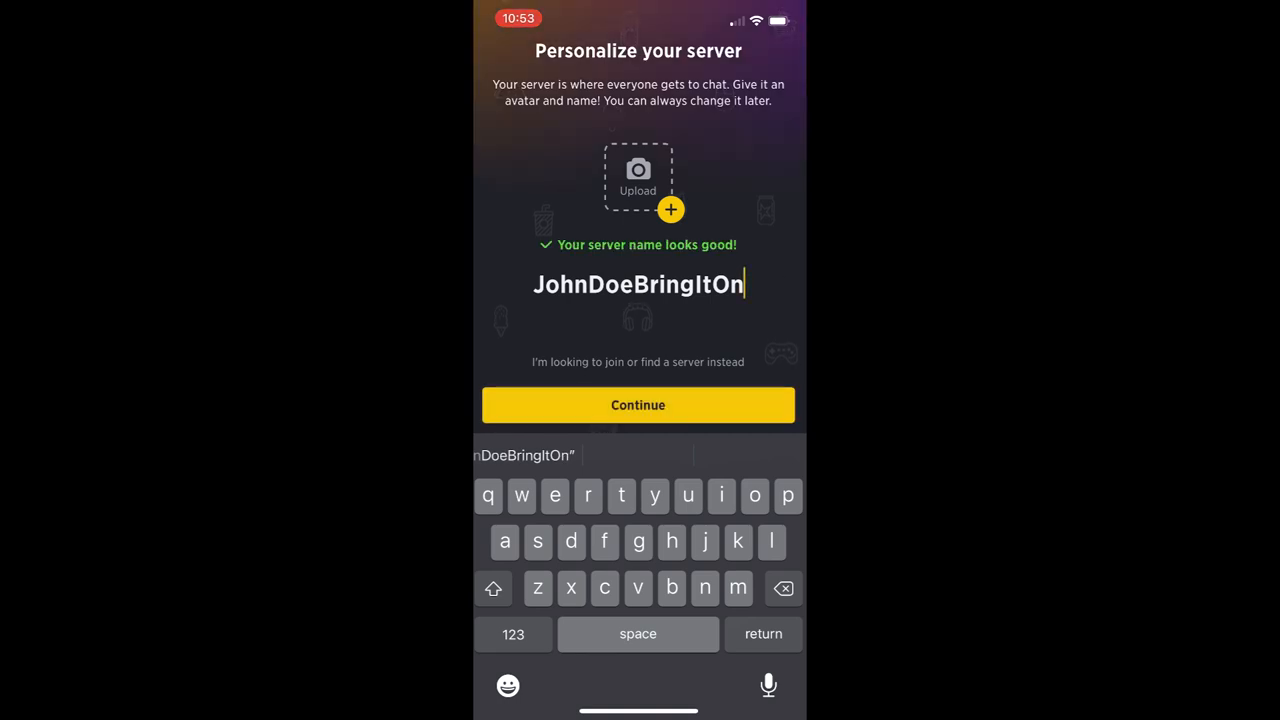
left_click(638, 405)
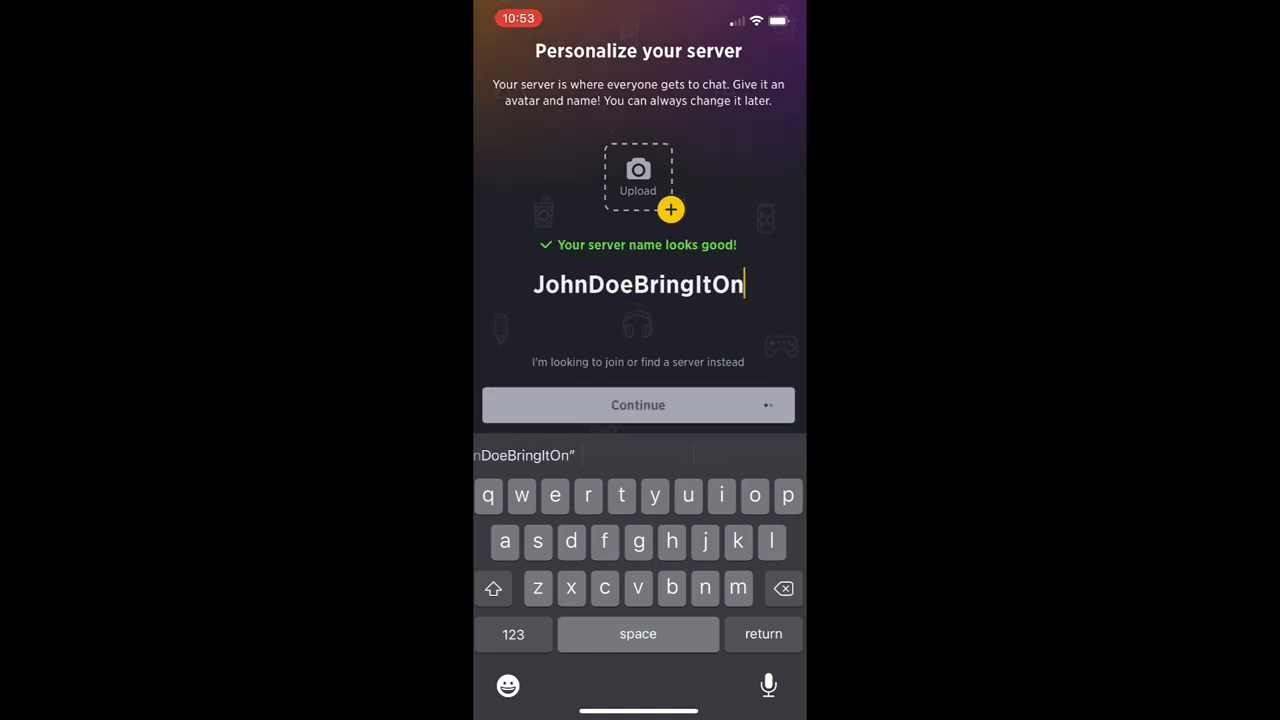
left_click(638, 405)
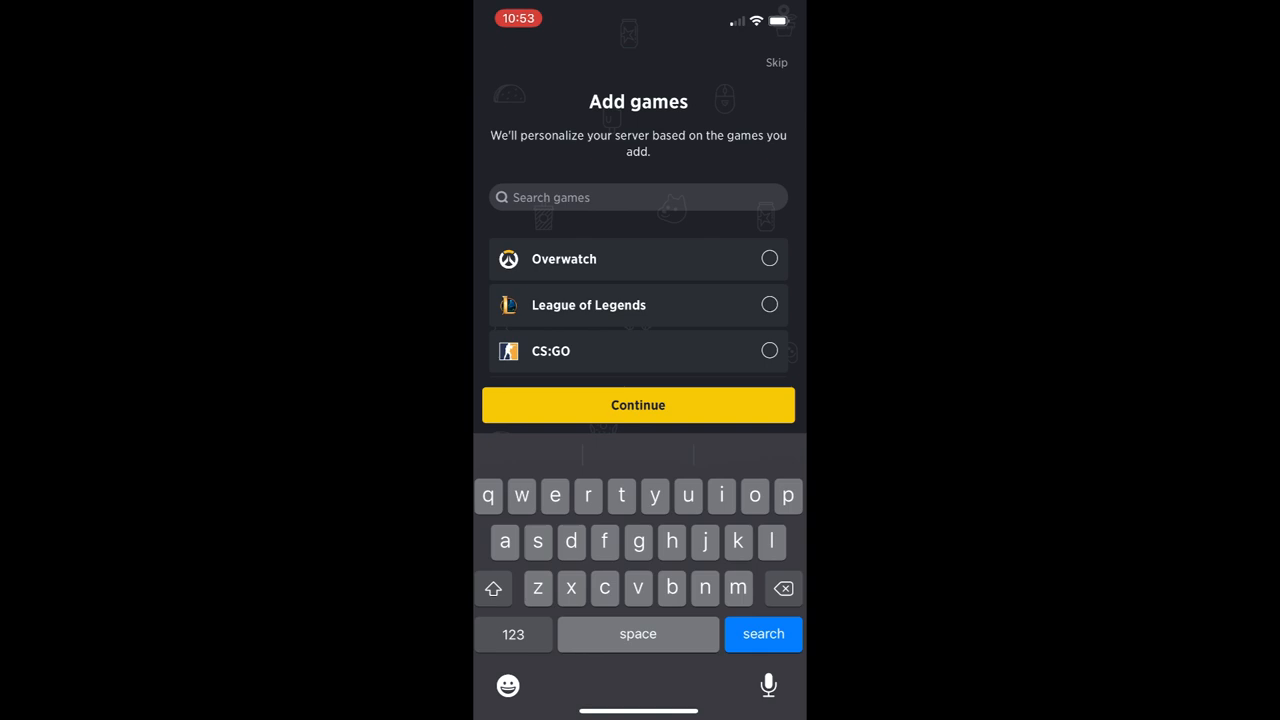
- Search 'Rob' in Add games, select Roblox, and choose North America as its region
scroll("down", 3)
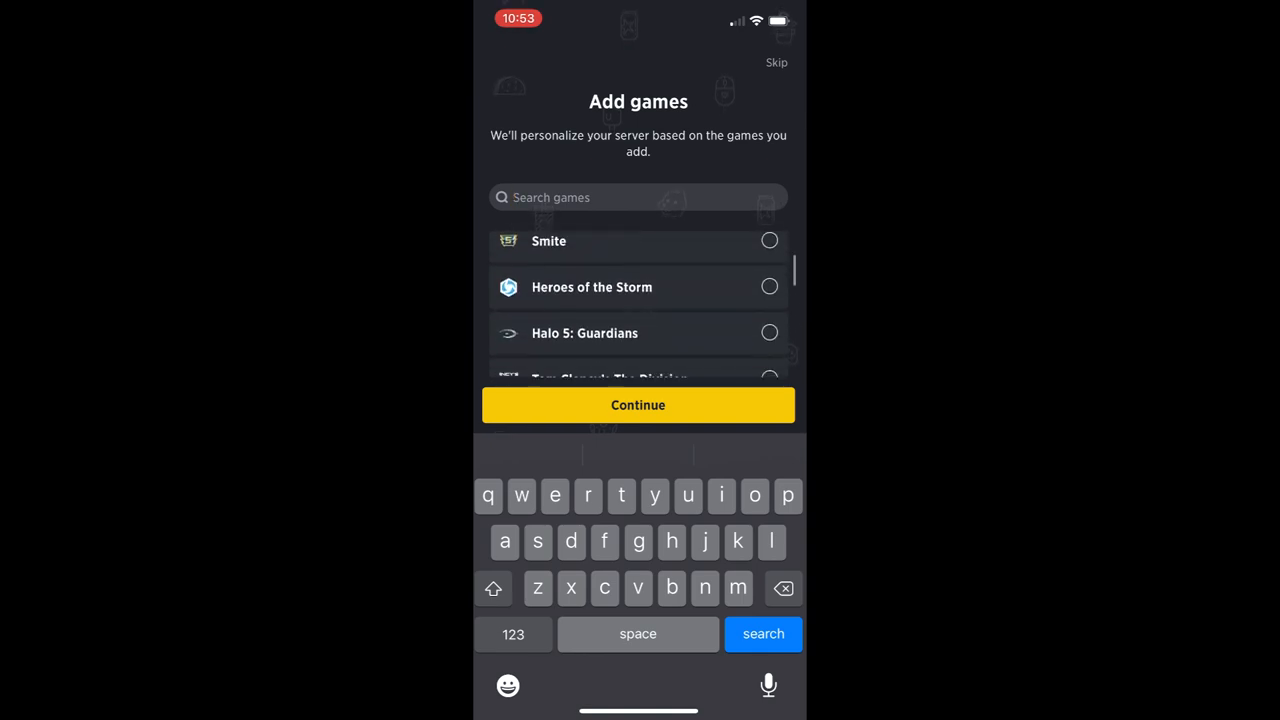
scroll("down", 3)
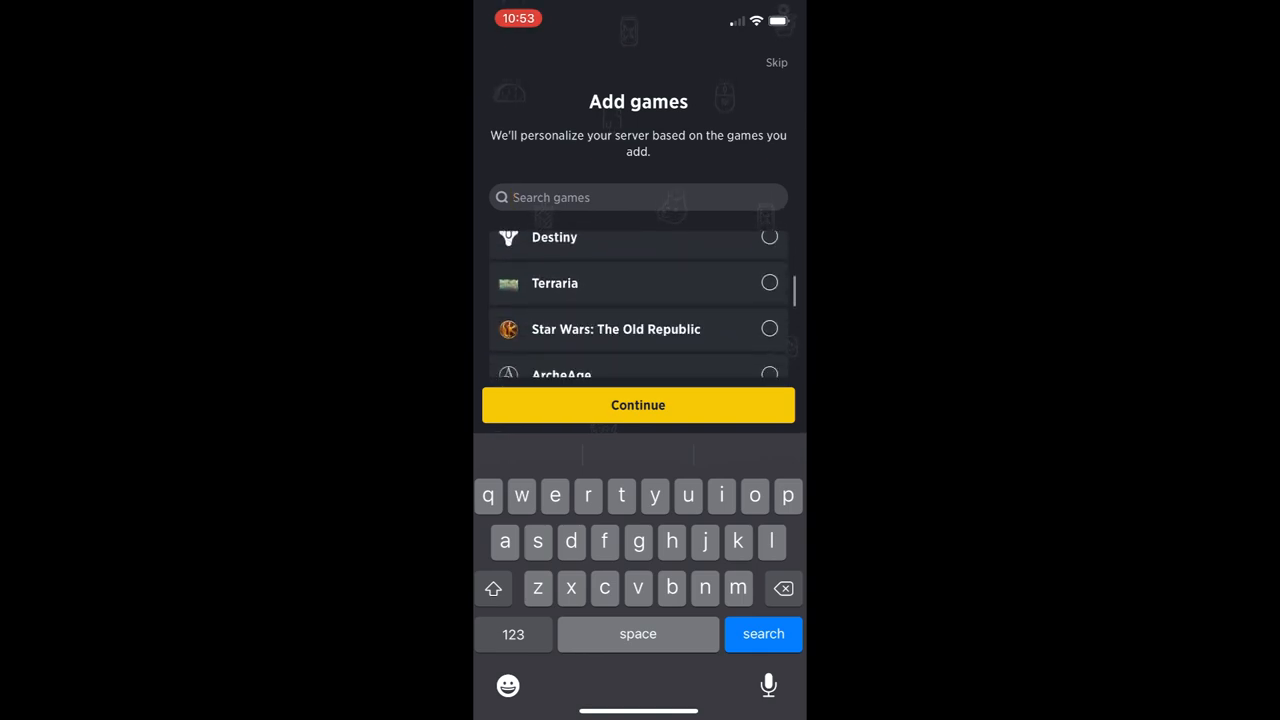
type("Roblox")
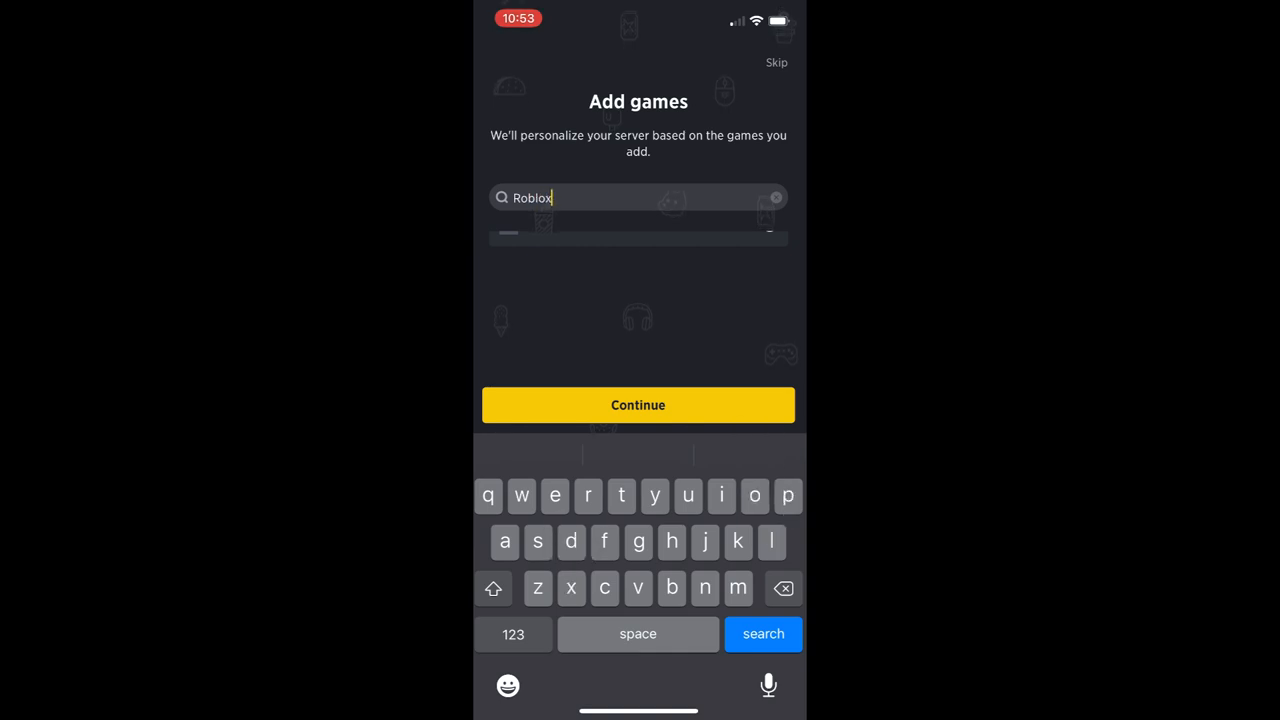
left_click(638, 314)
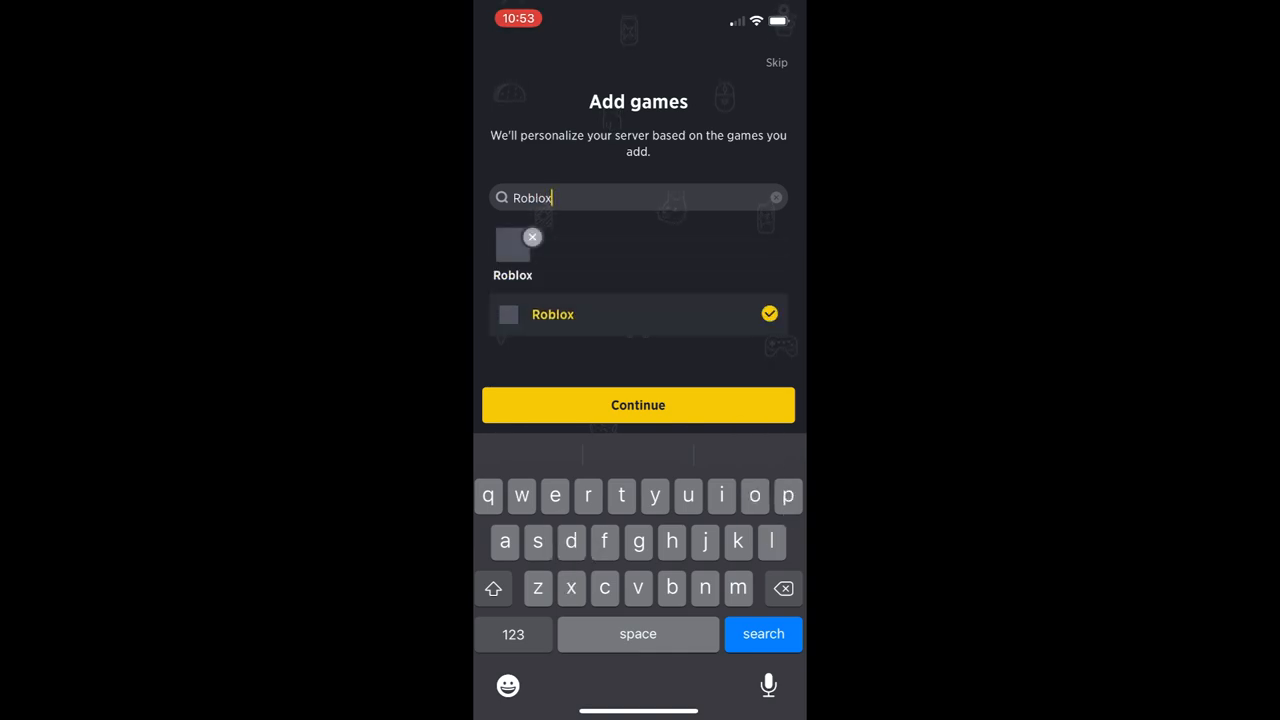
left_click(637, 405)
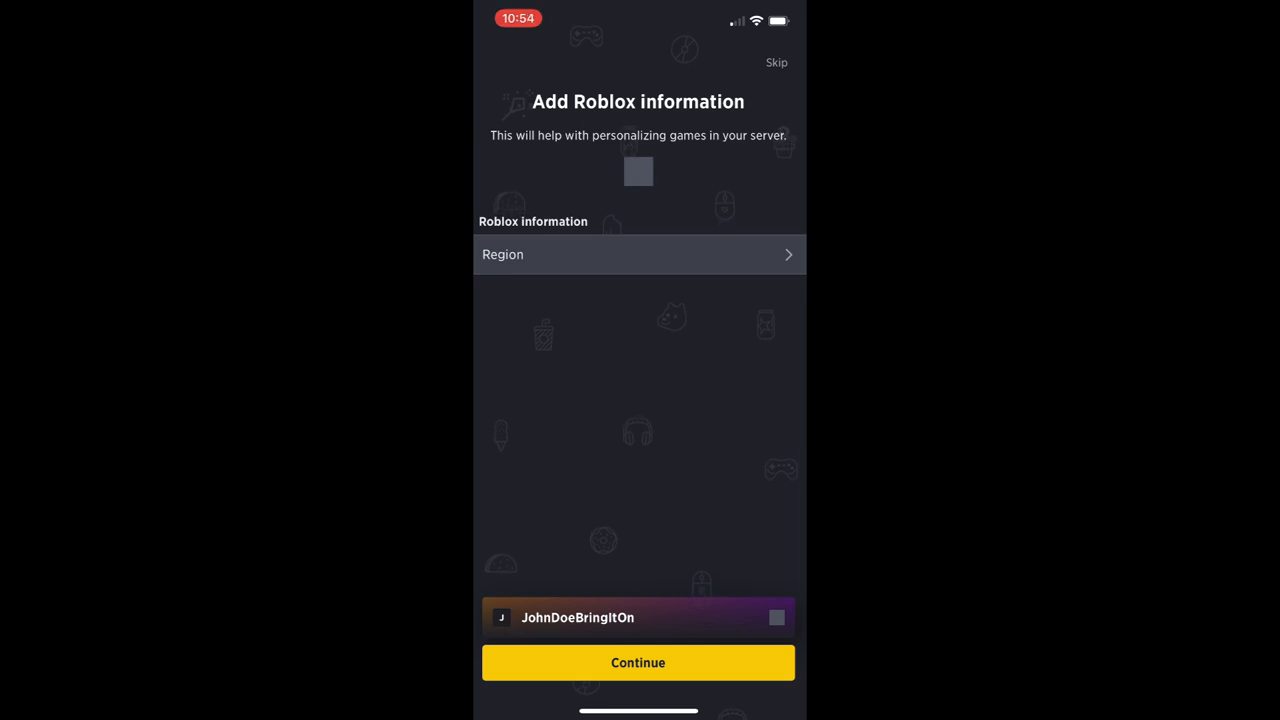
left_click(638, 254)
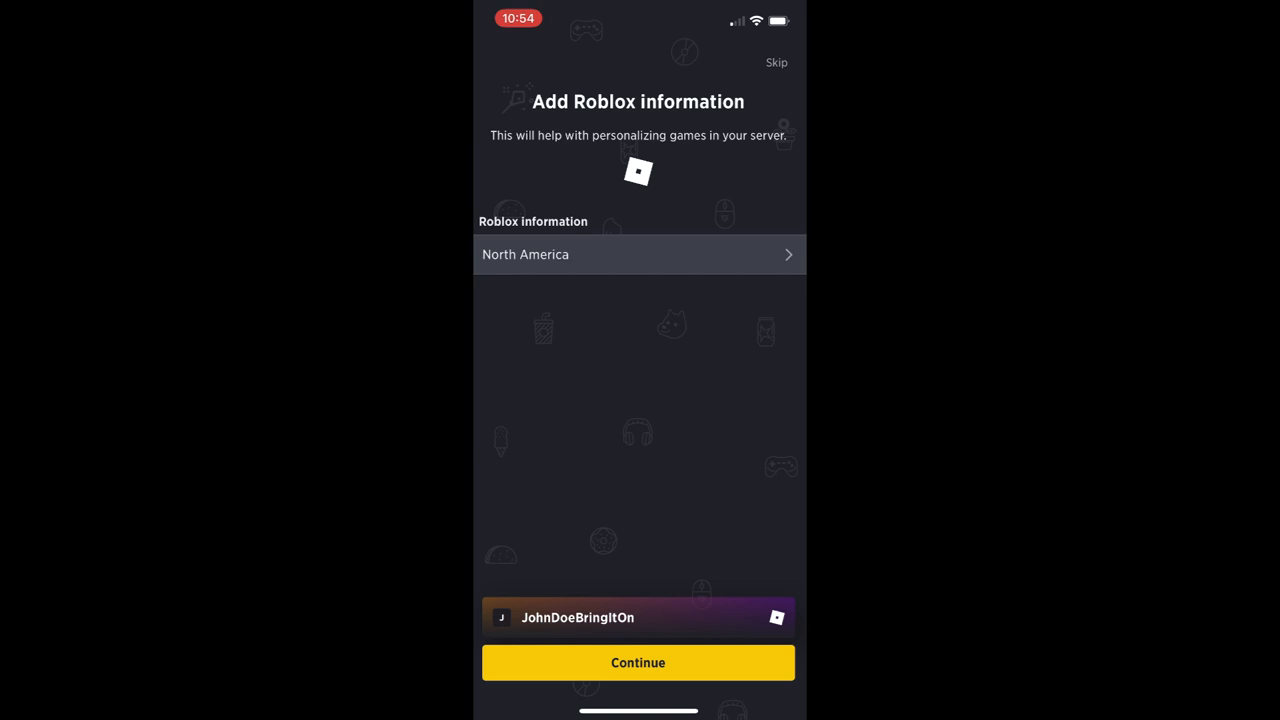
left_click(638, 662)
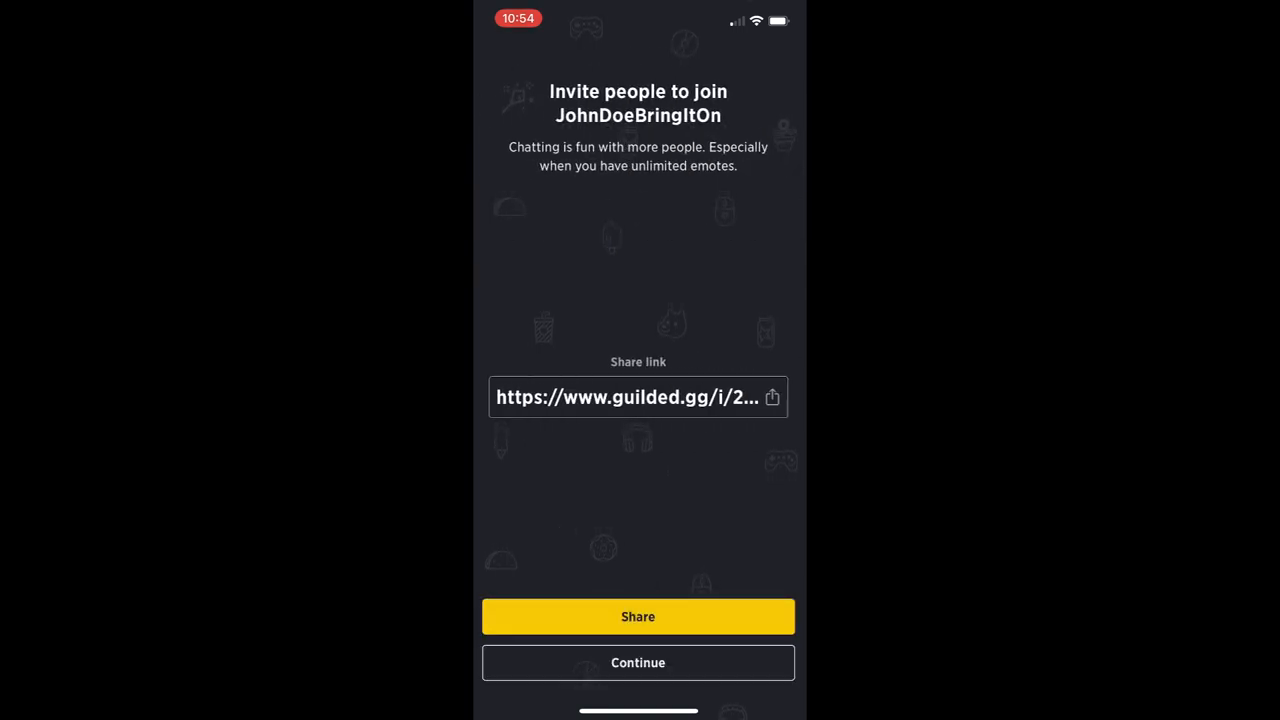
- Skip sharing the invite link and enter the JohnDoeBringItOn server
left_click(638, 662)
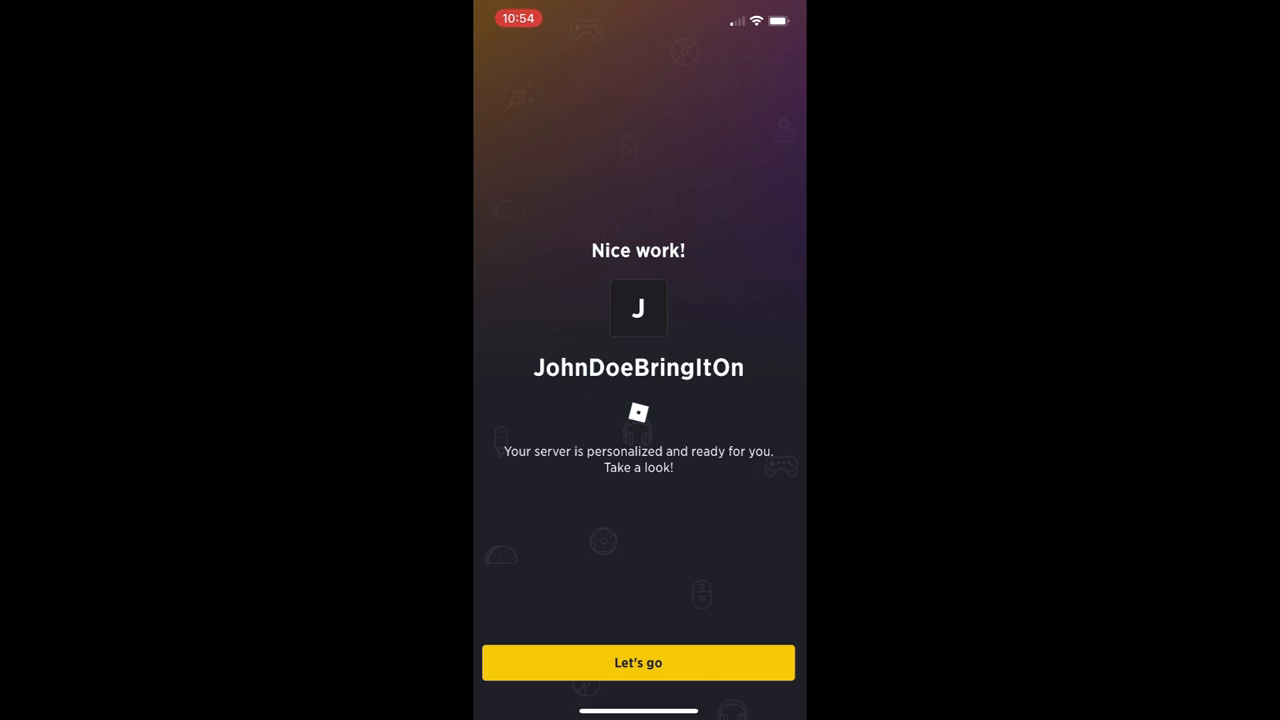
left_click(638, 662)
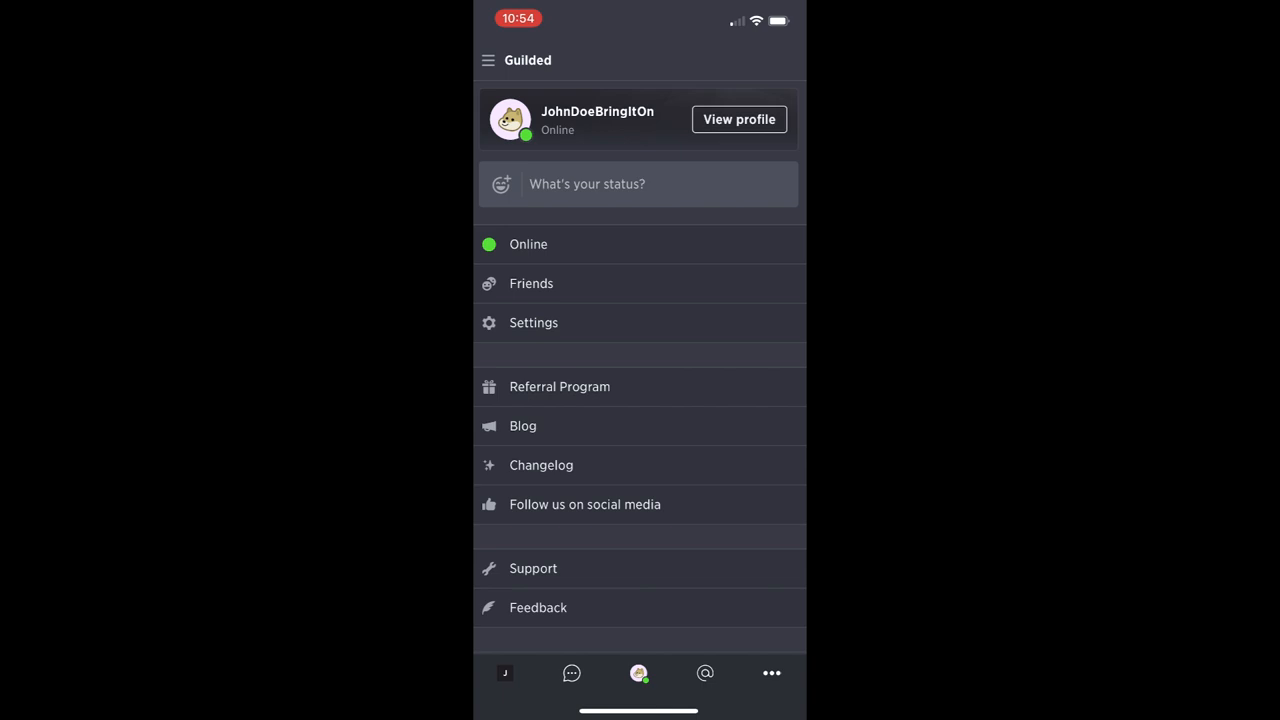
- Try Connections in user settings, find it unsupported on mobile, then view your profile
left_click(533, 322)
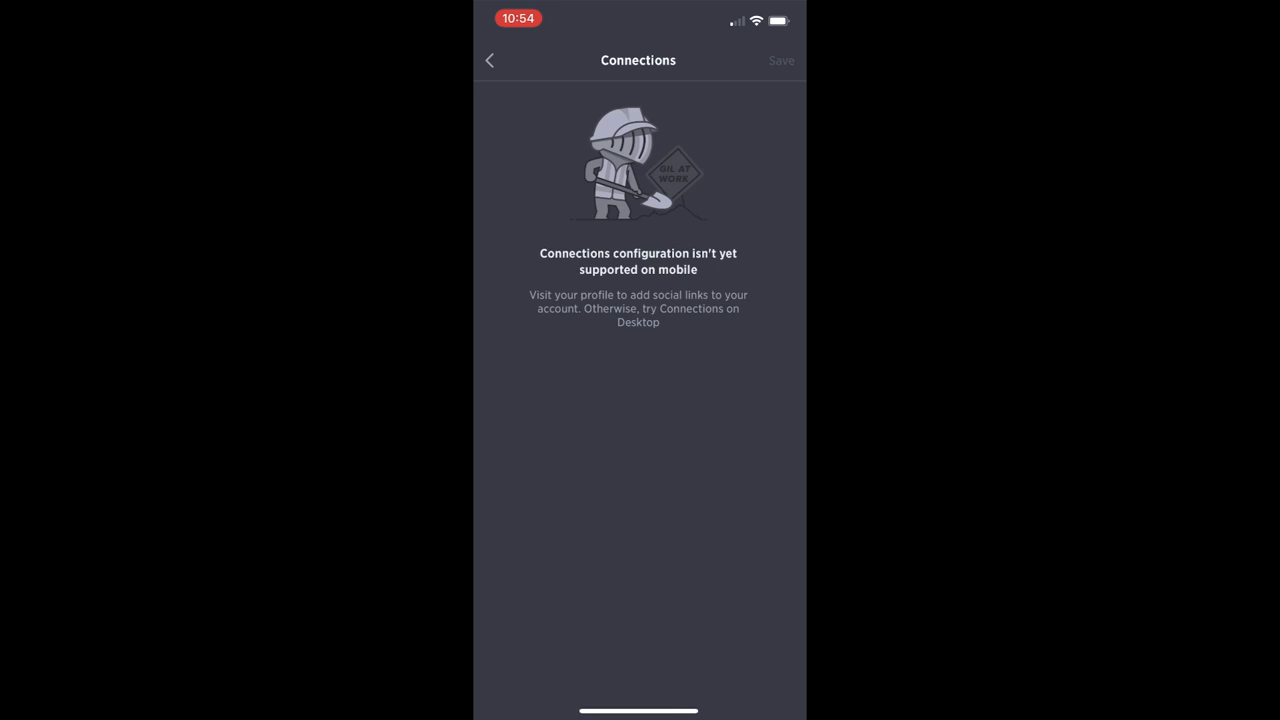
left_click(489, 60)
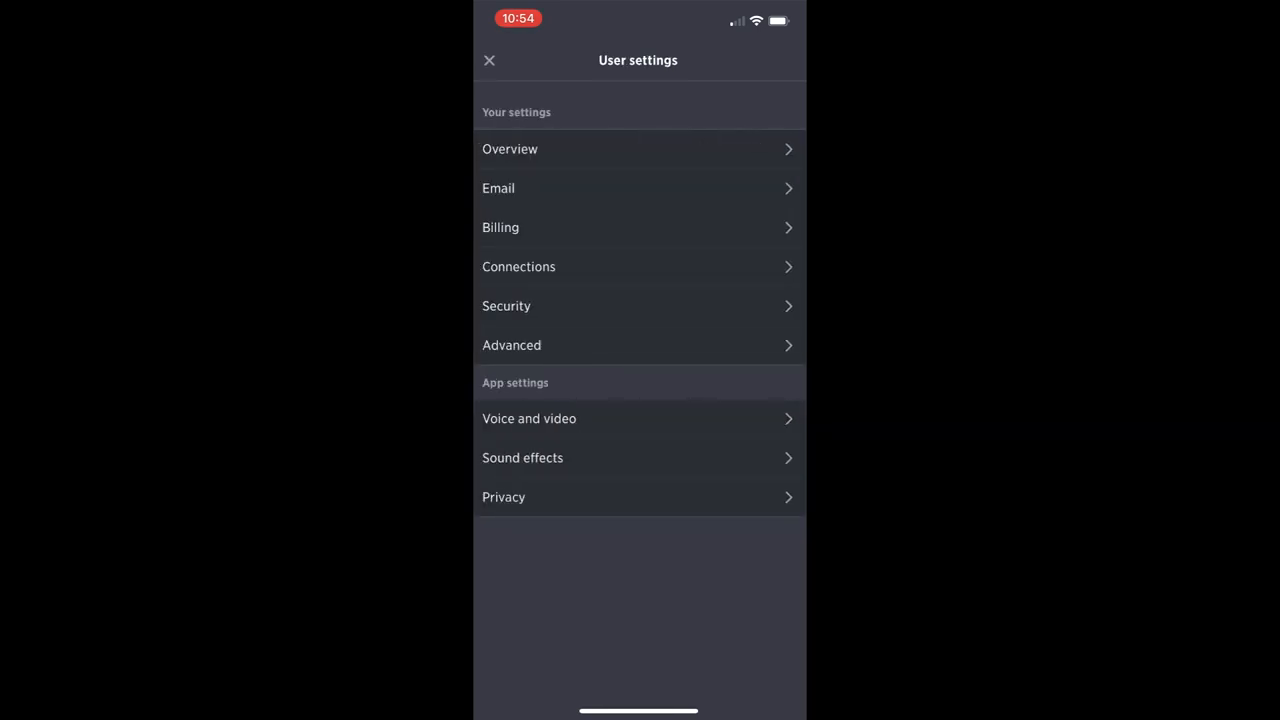
left_click(489, 60)
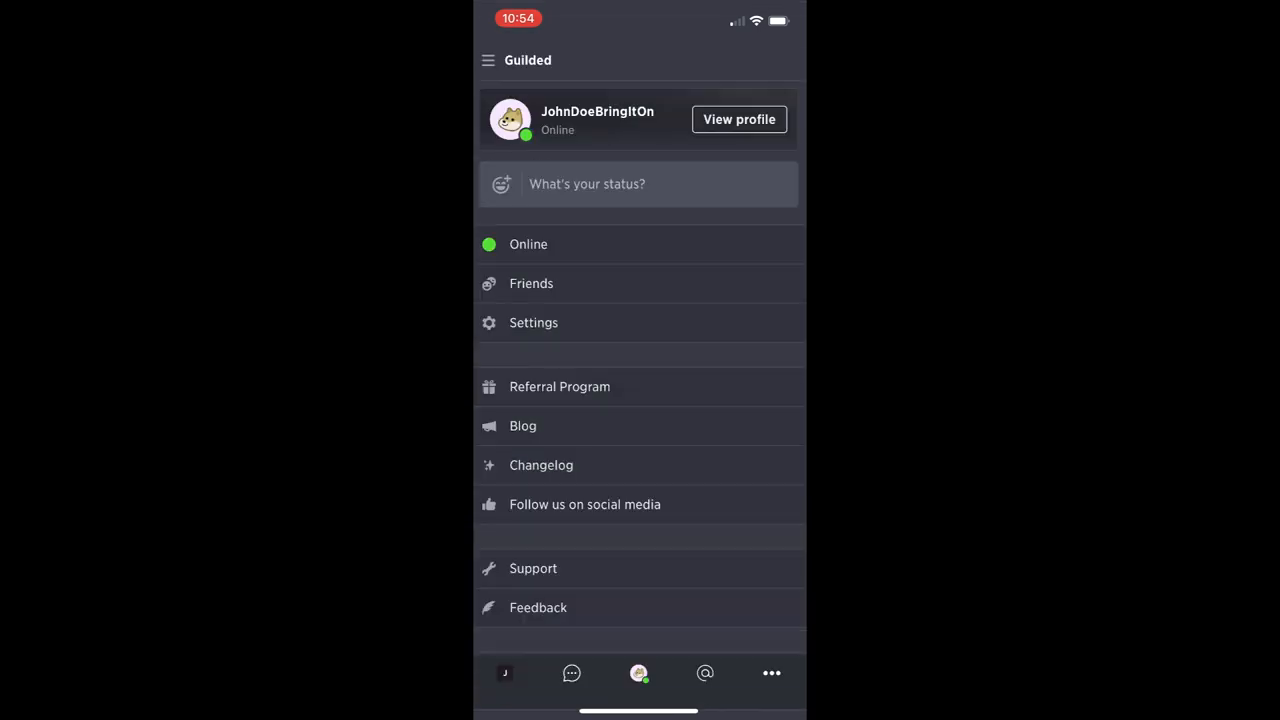
left_click(739, 119)
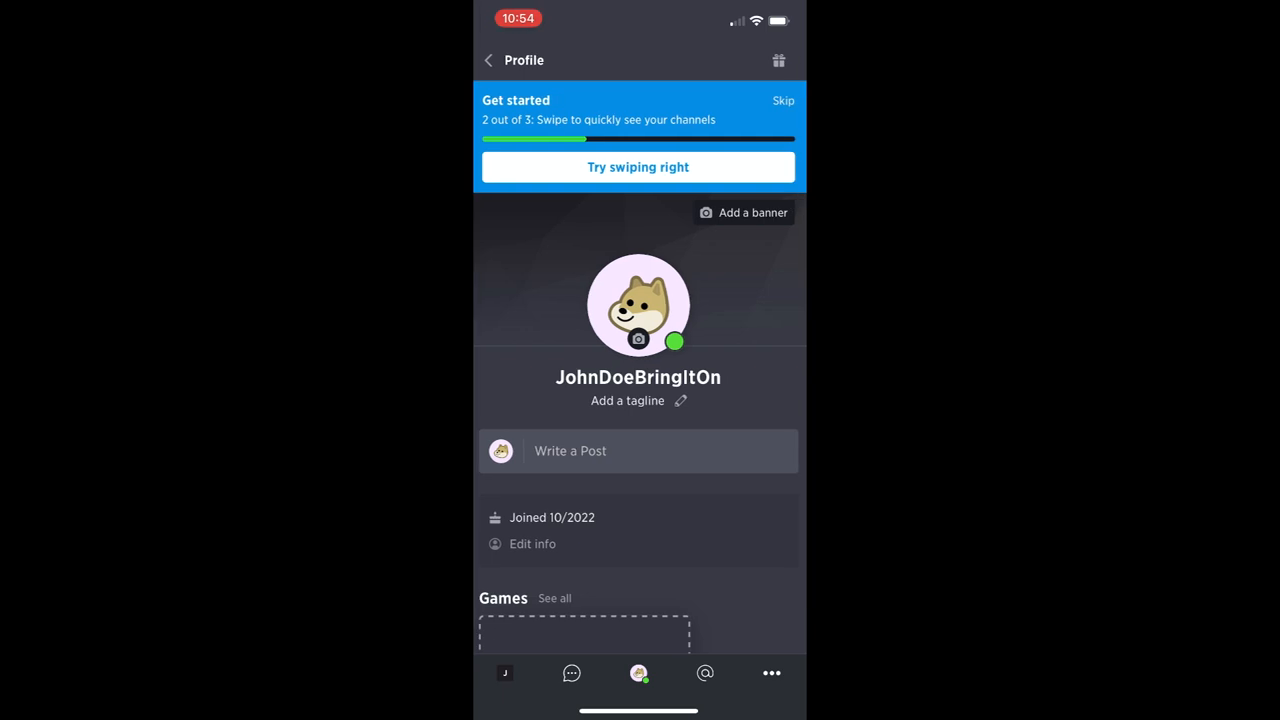
- Skip the profile's Get started guide, confirm, and open the Games + box
scroll("down", 3)
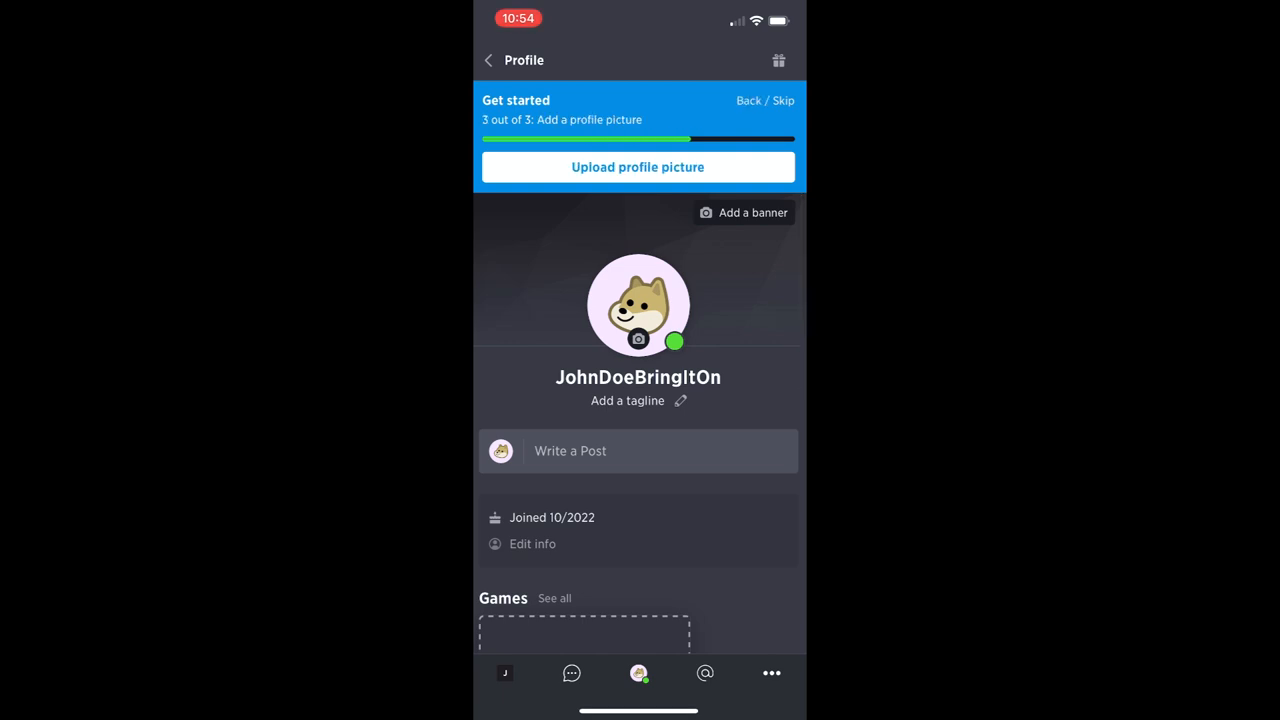
left_click(784, 100)
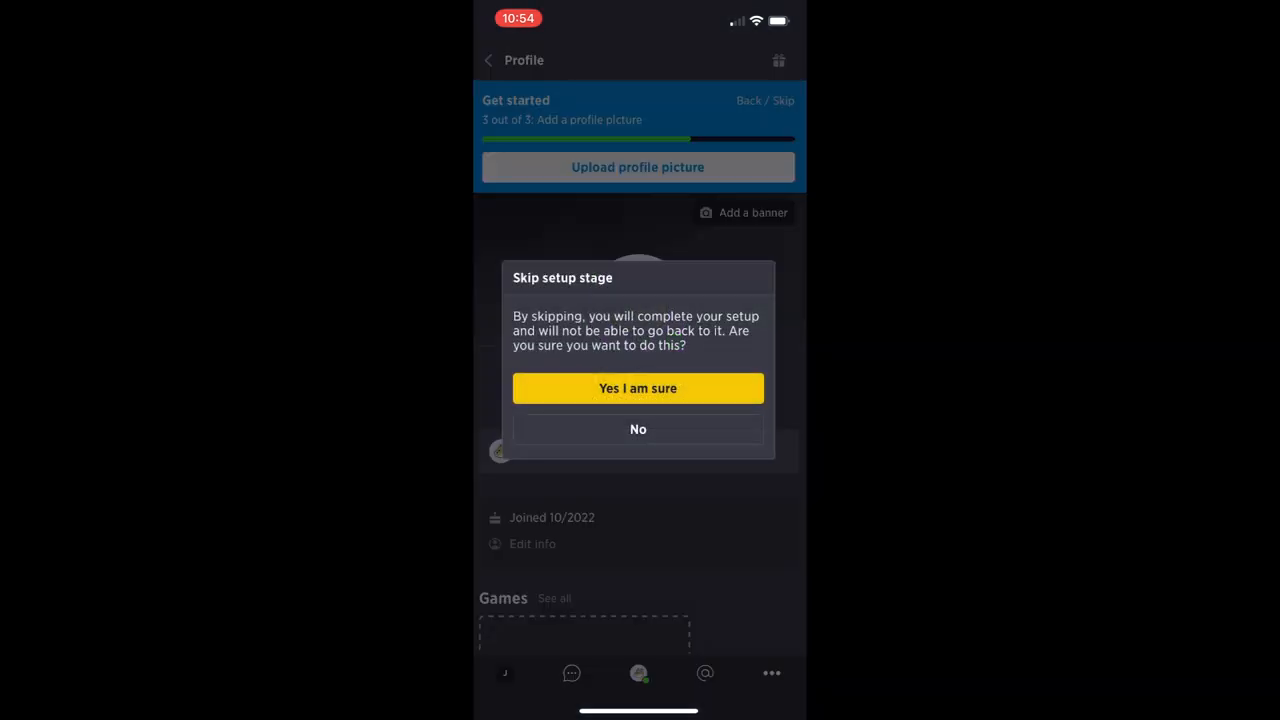
left_click(638, 388)
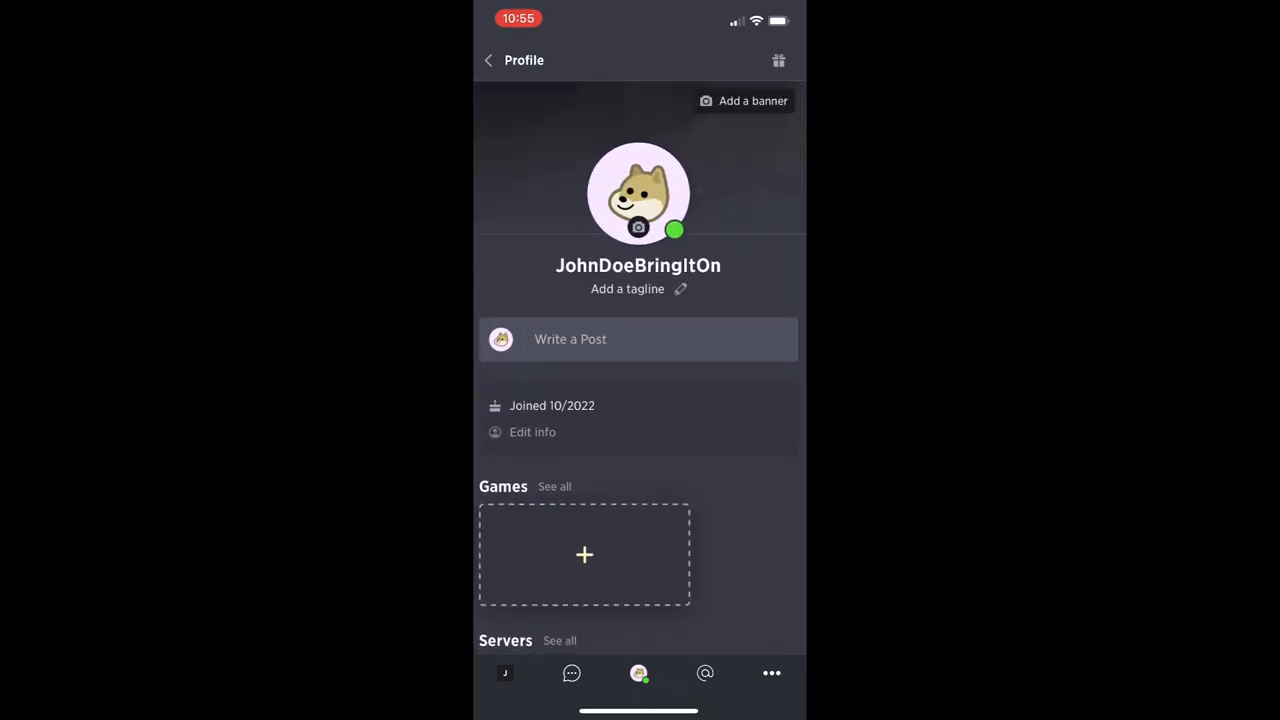
left_click(585, 555)
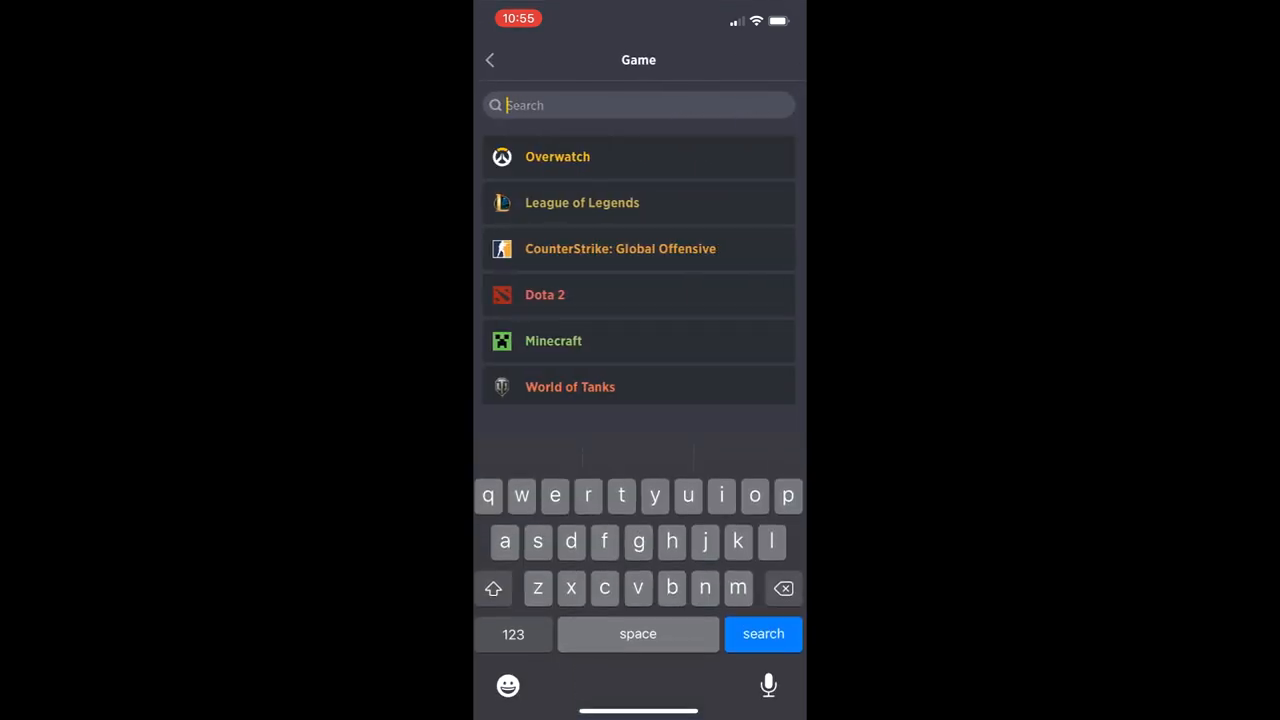
- Search 'roblox', pick Roblox from the results and add it as a profile game
type("r")
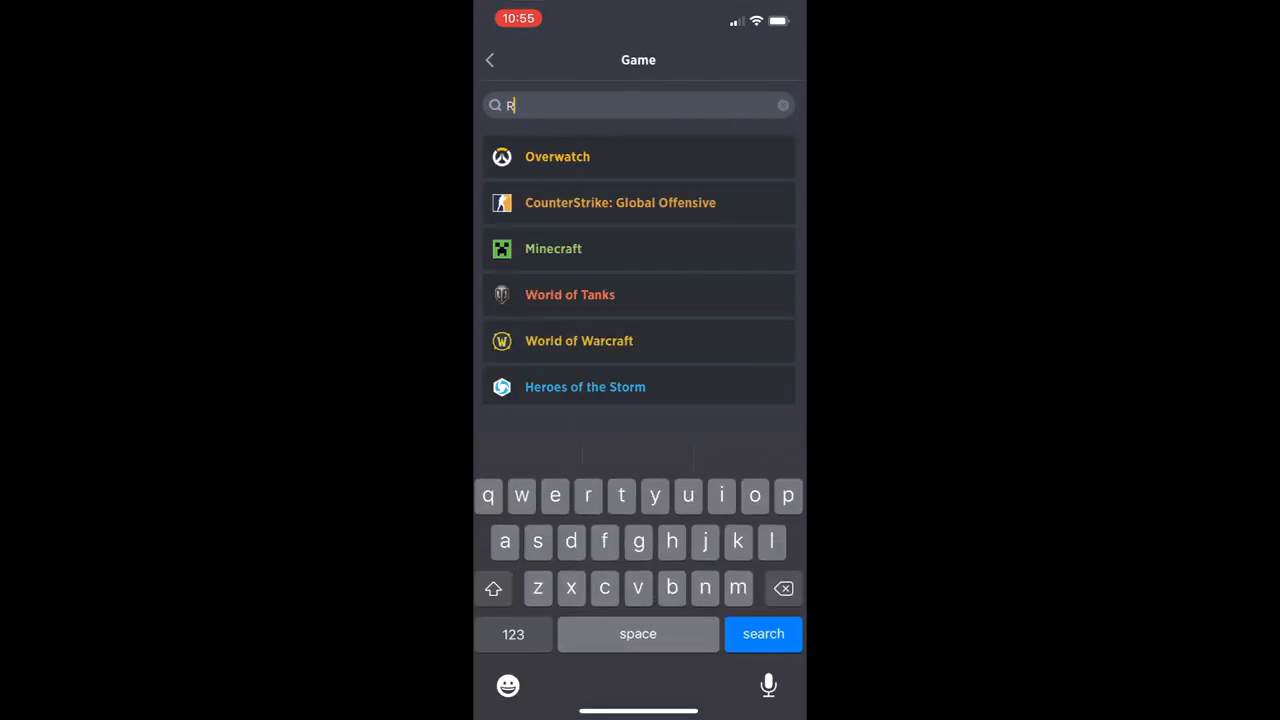
type("oblox")
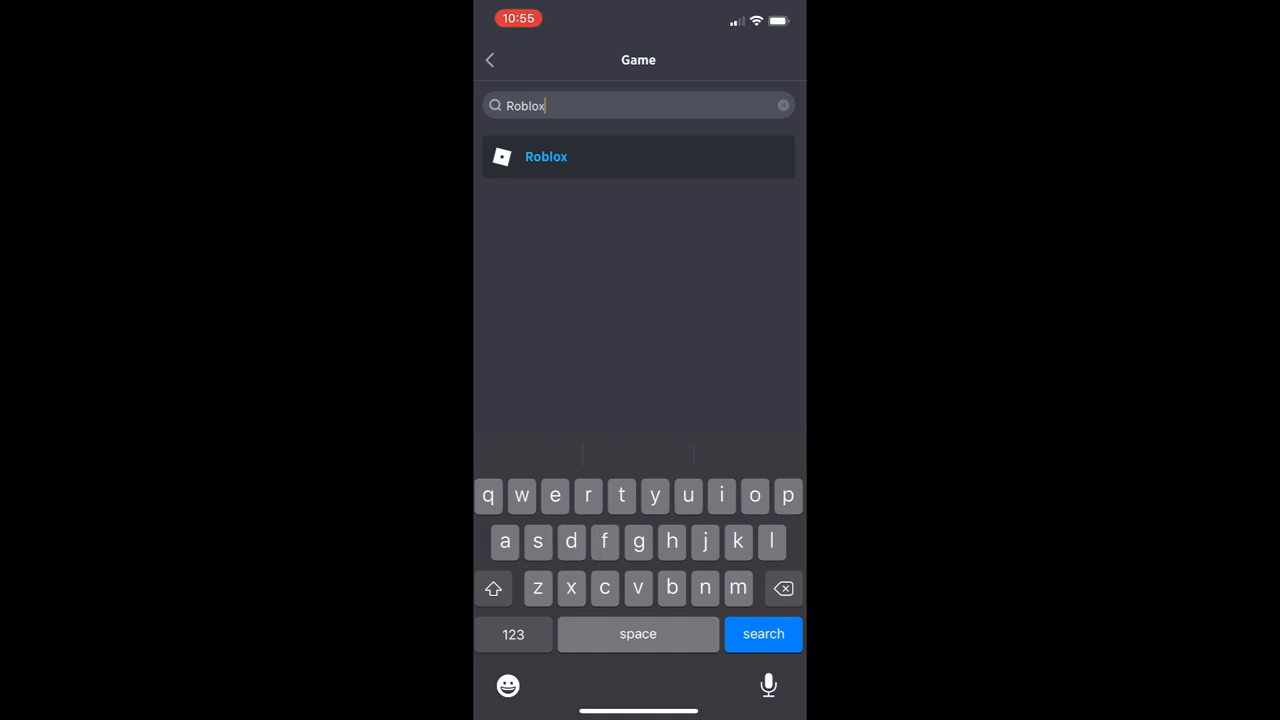
left_click(546, 156)
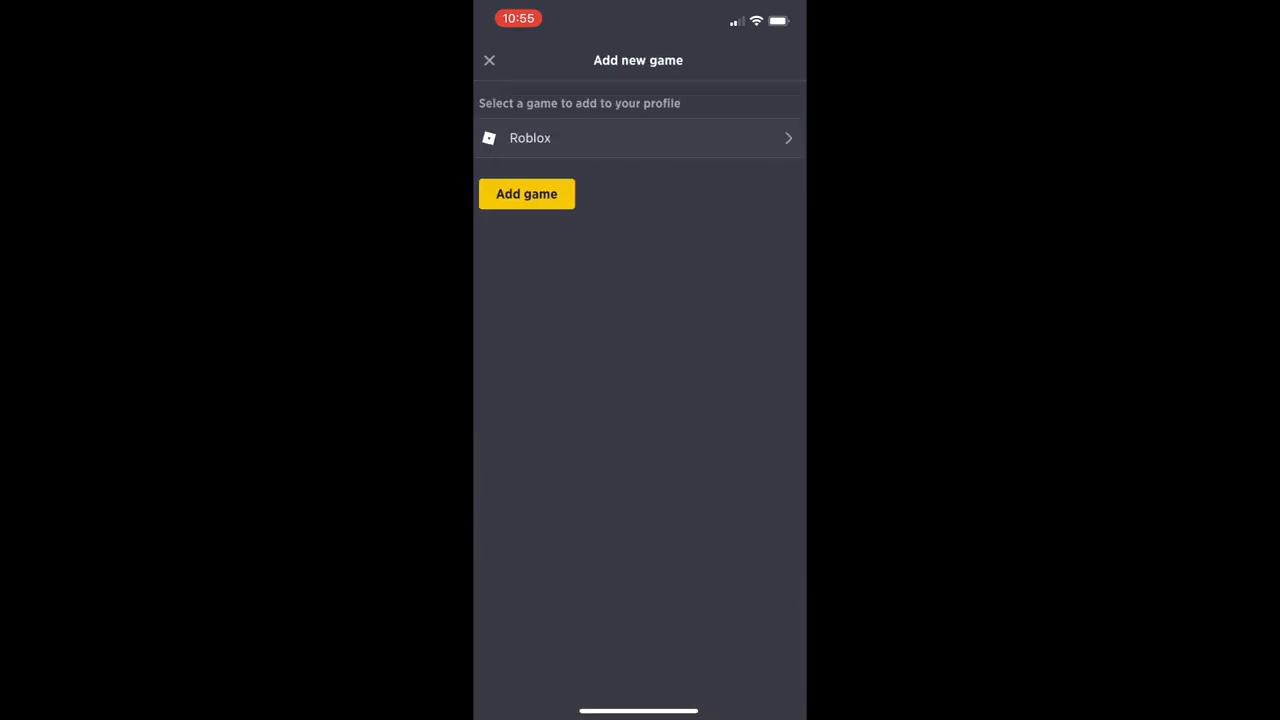
left_click(526, 194)
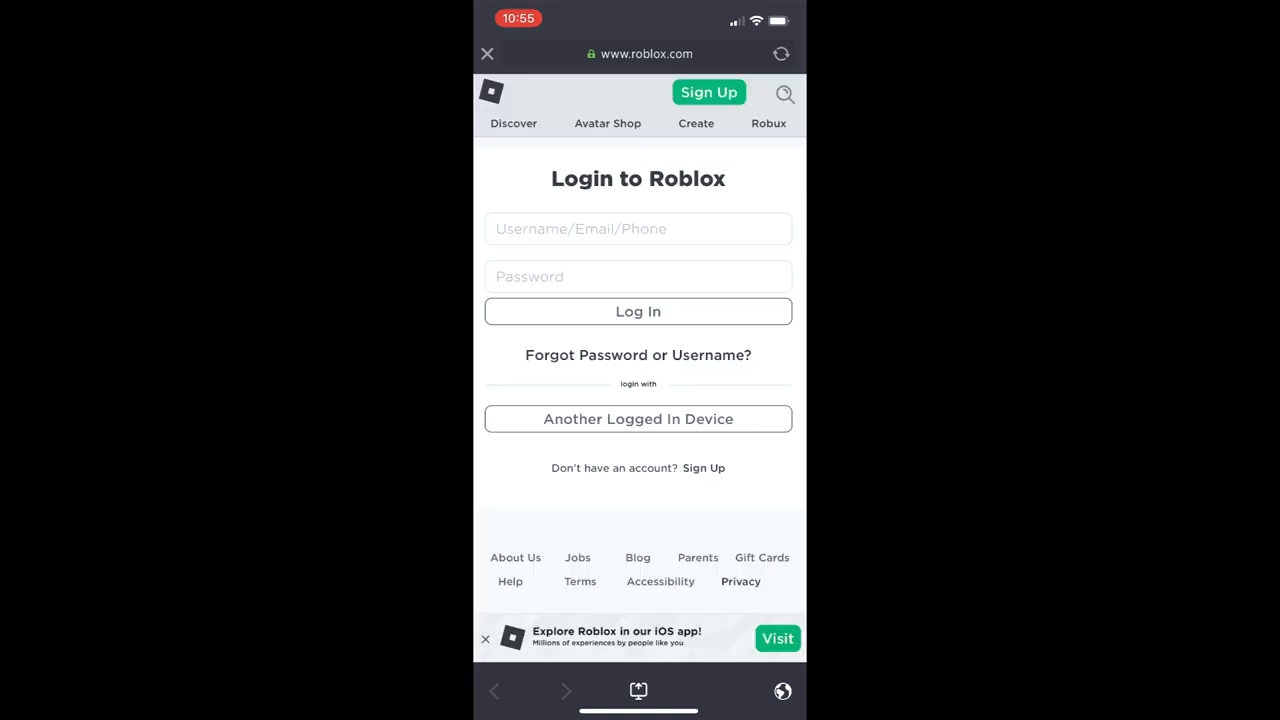
- Log into Roblox and grant Guilded access to the Roblox account
left_click(638, 228)
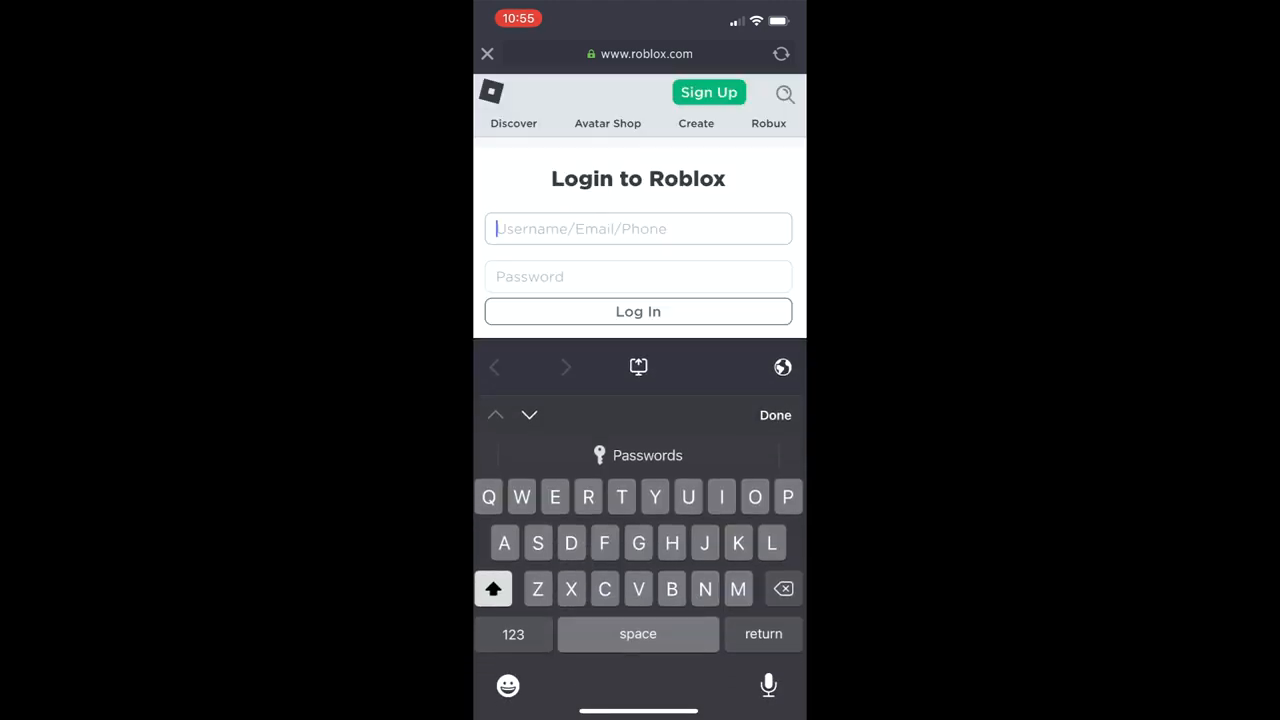
type("Joh")
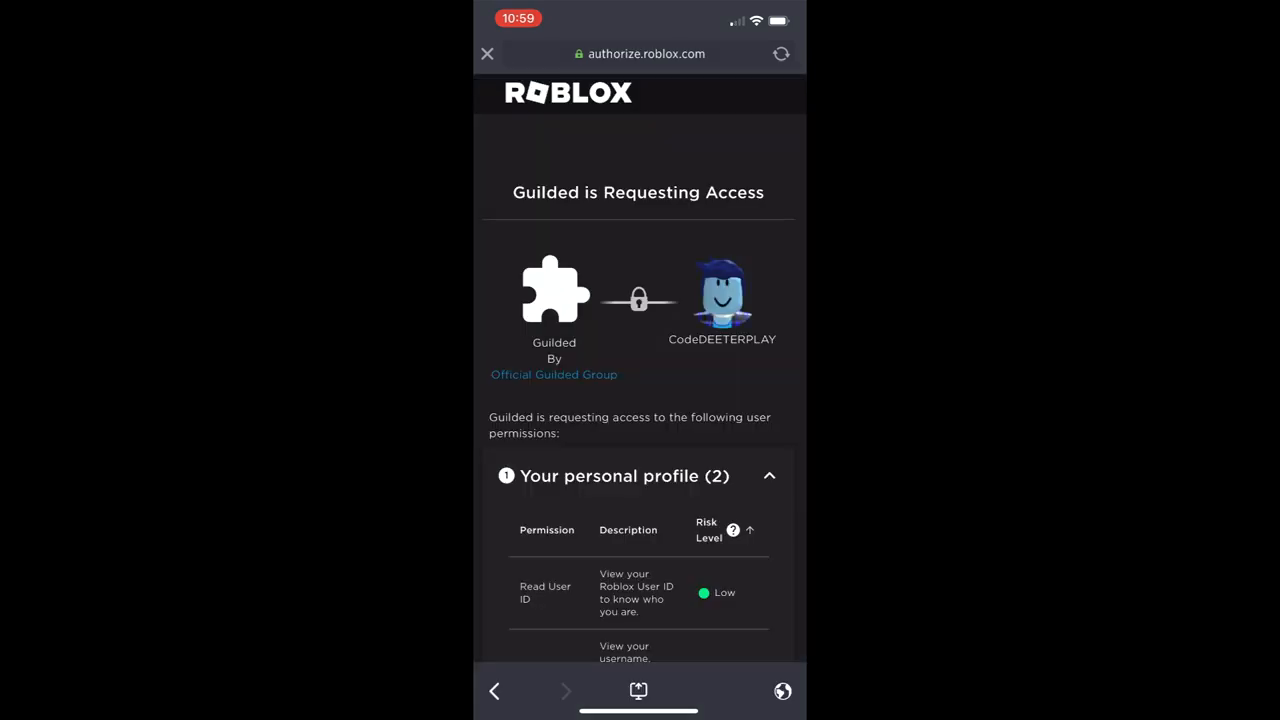
scroll("down", 3)
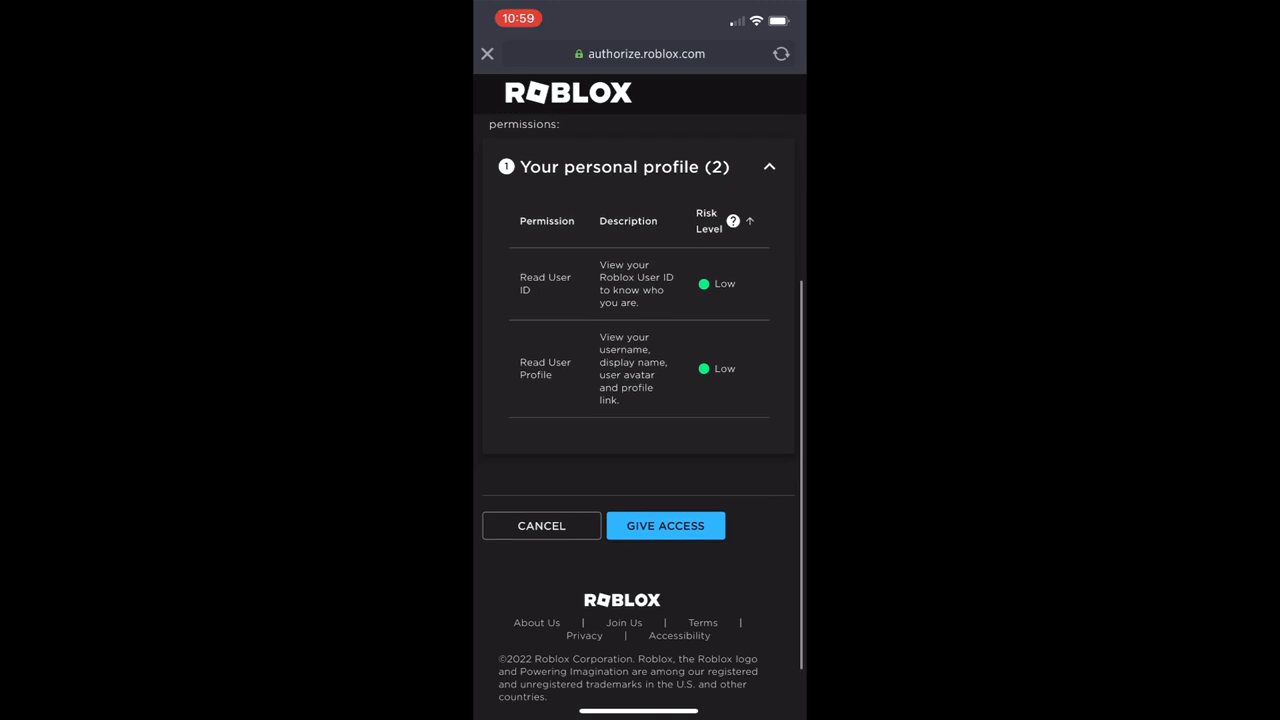
left_click(665, 525)
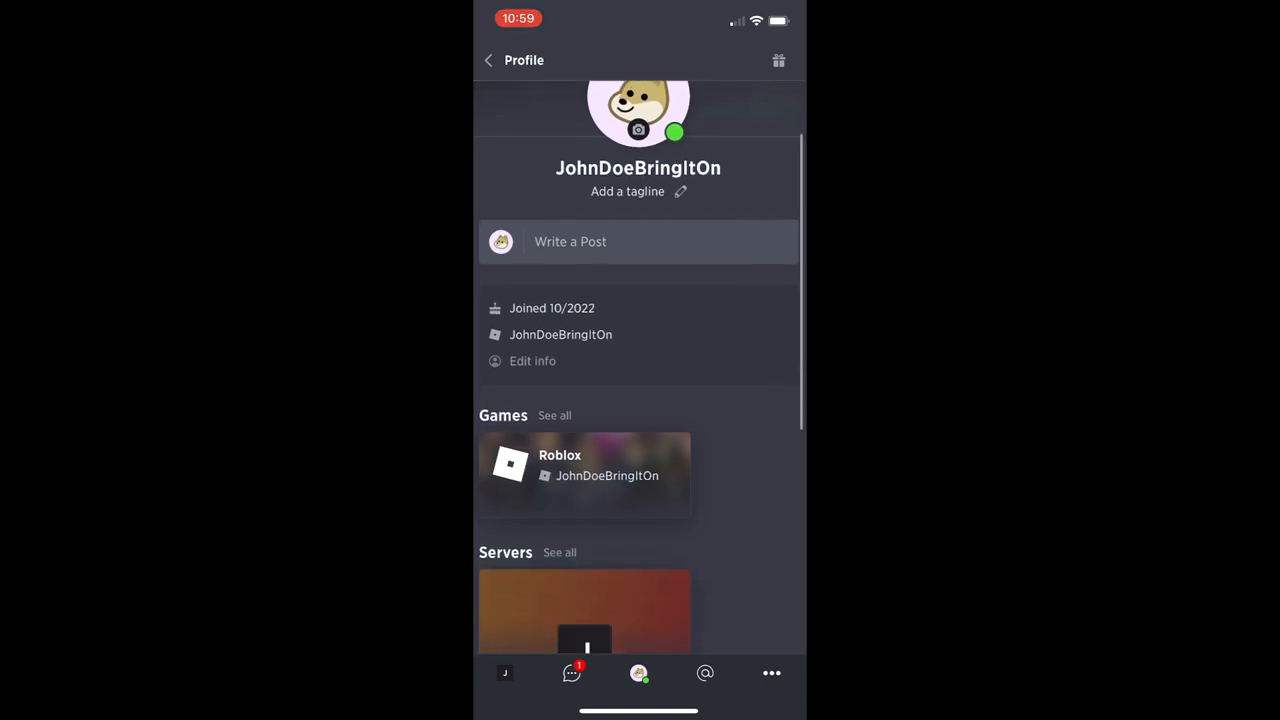
- Open Gil's direct message and copy the text containing the Roblox code
left_click(571, 672)
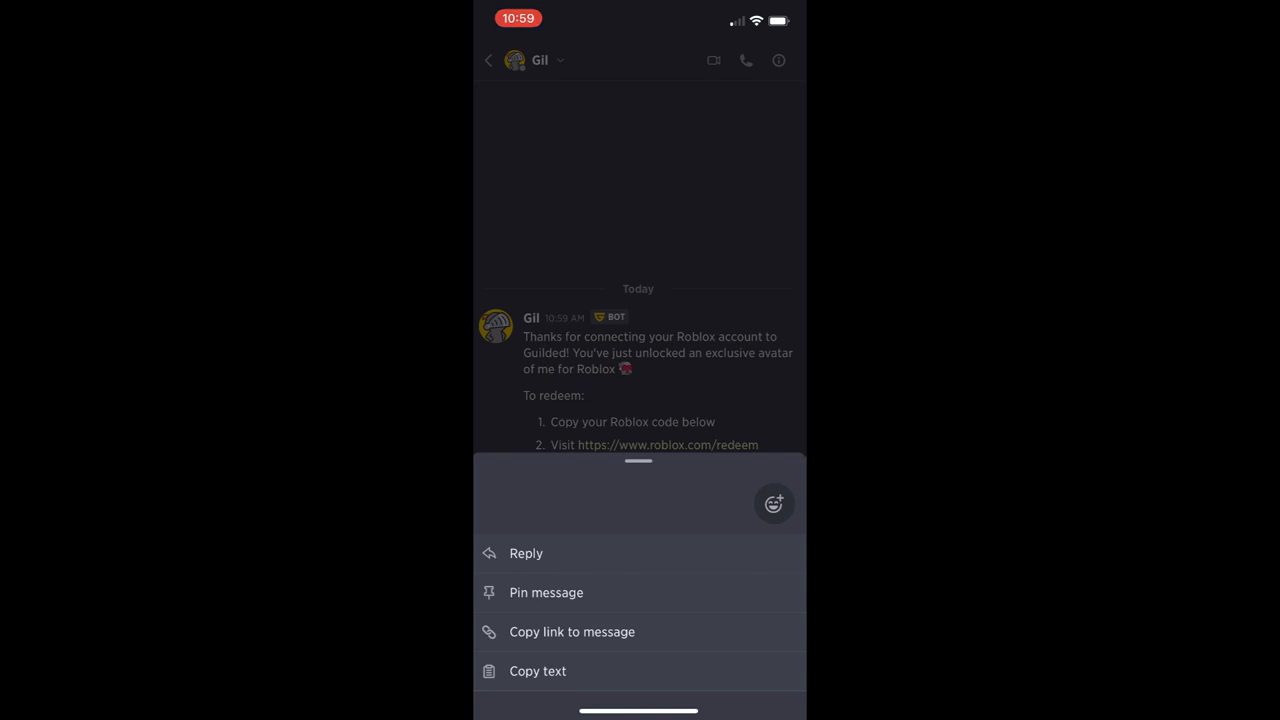
left_click(537, 671)
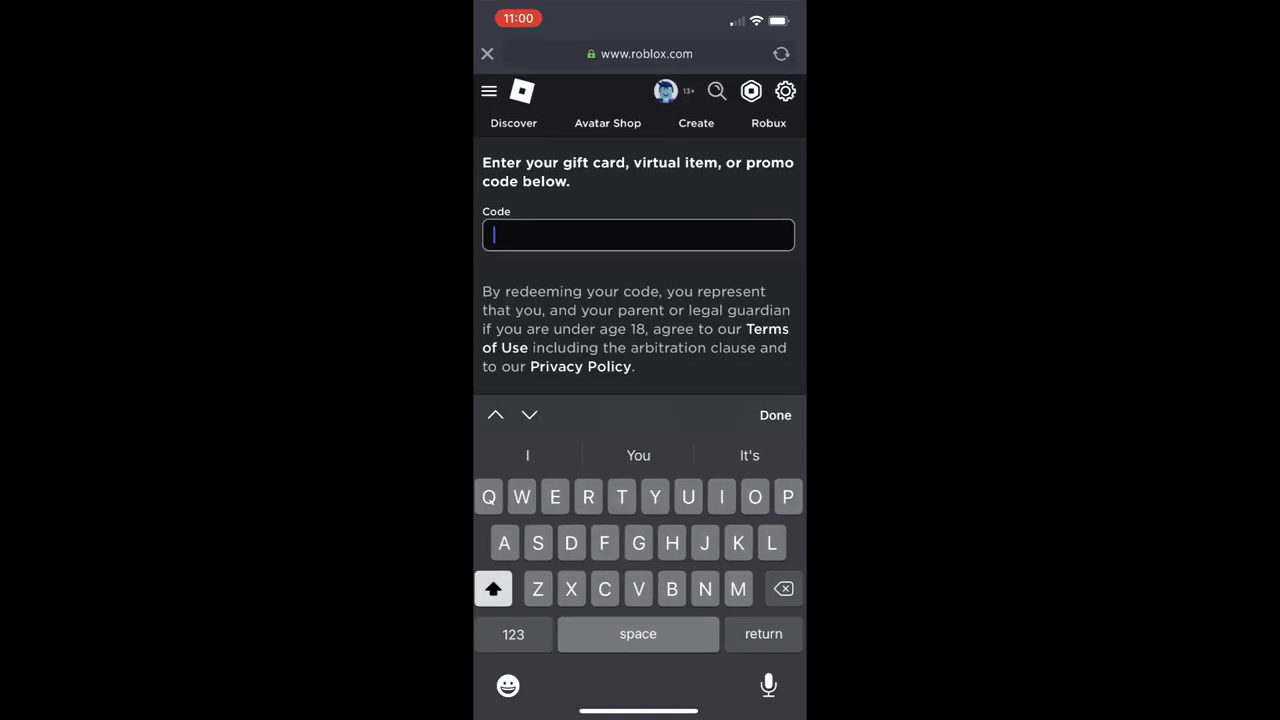
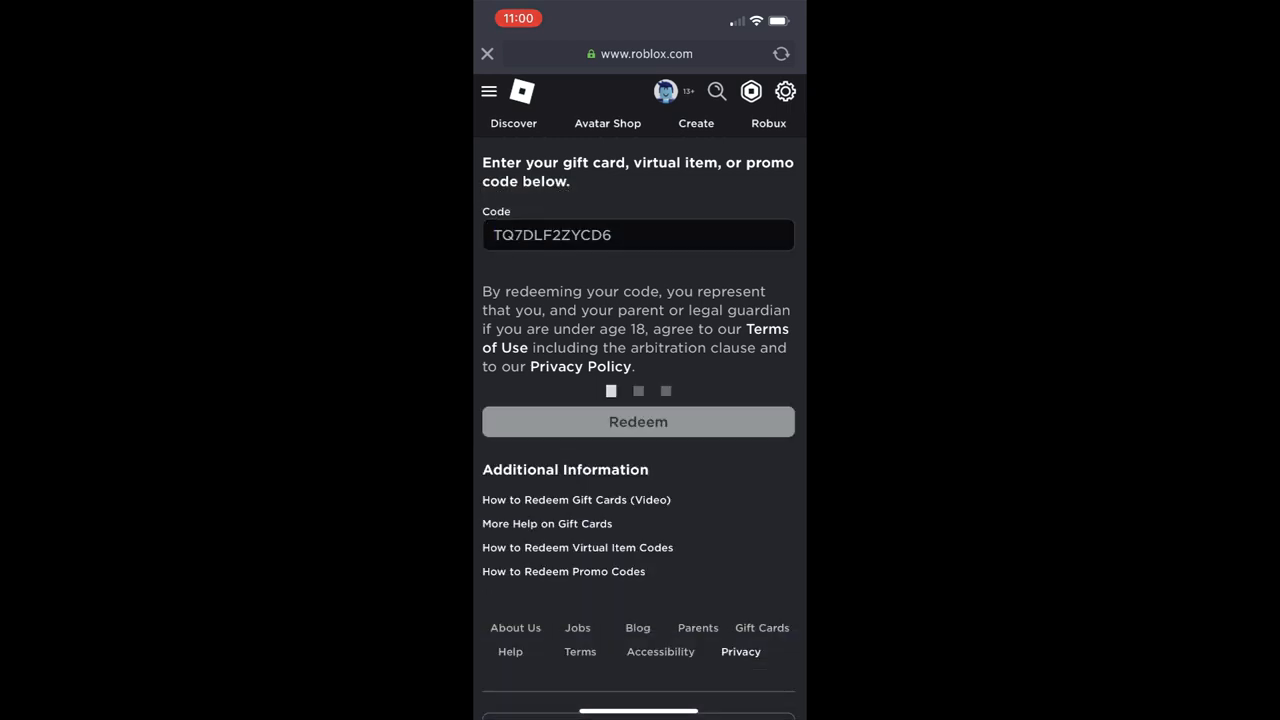
left_click(638, 421)
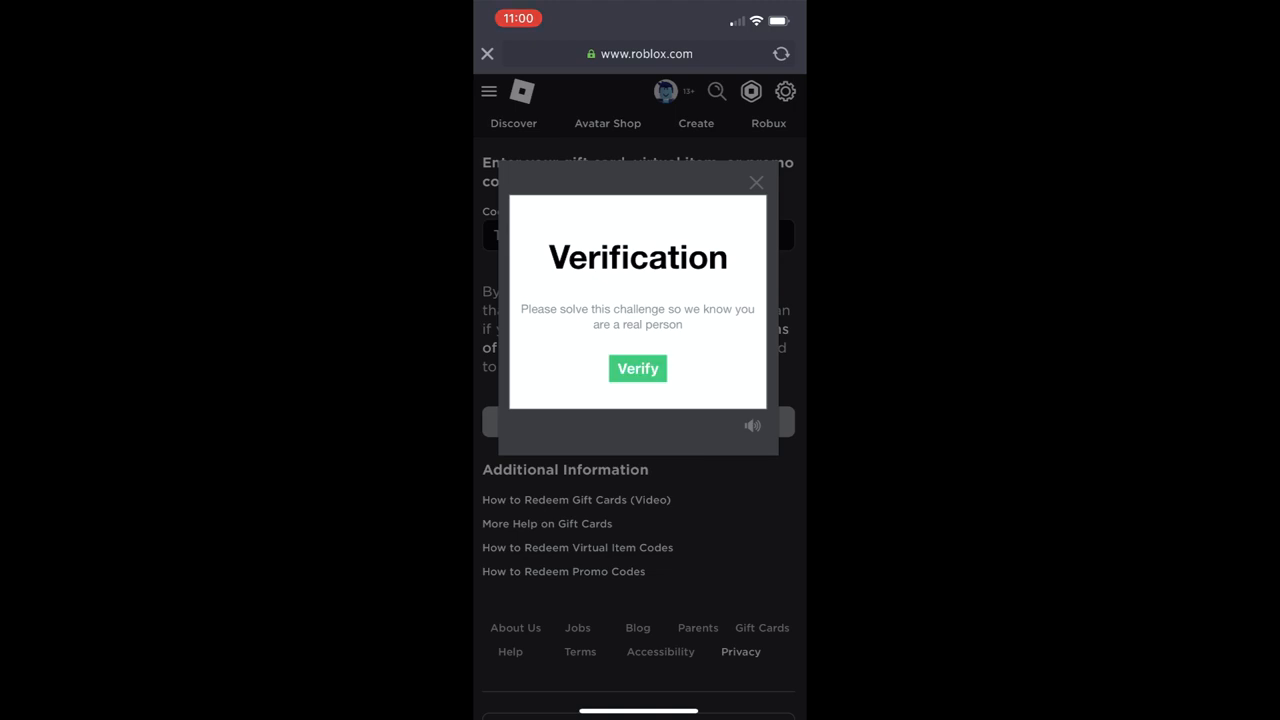
left_click(637, 368)
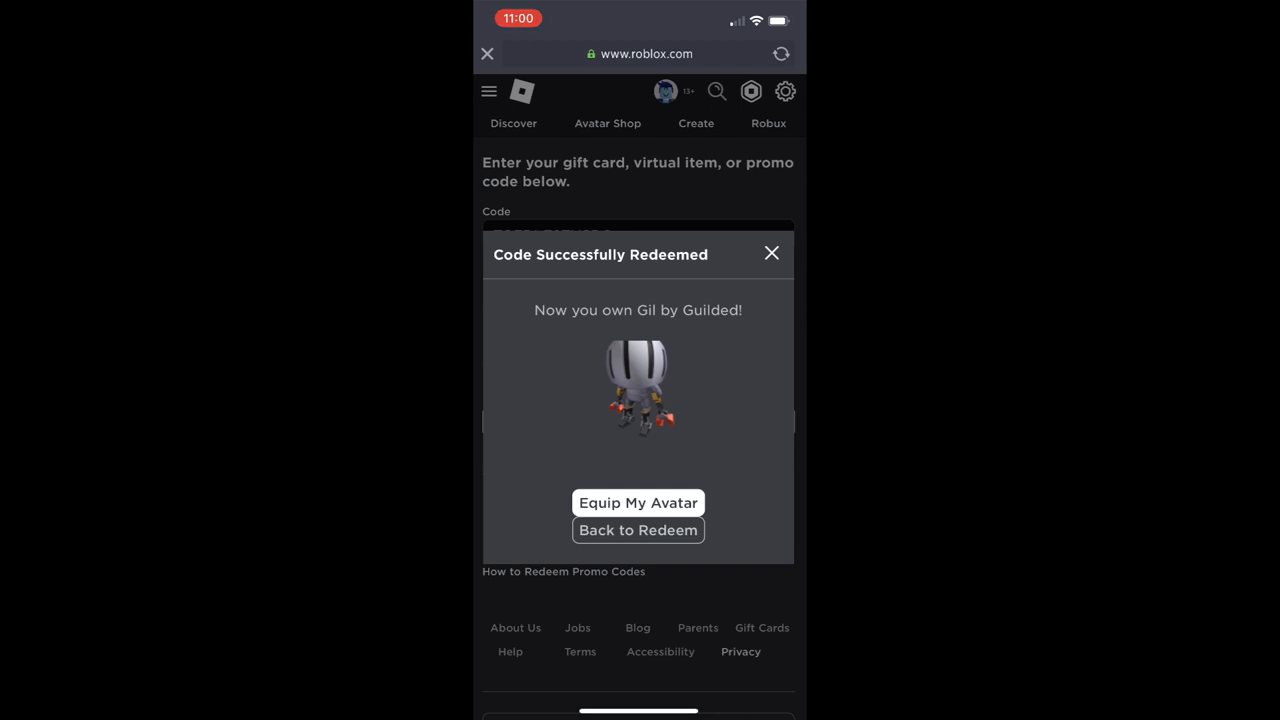
left_click(637, 530)
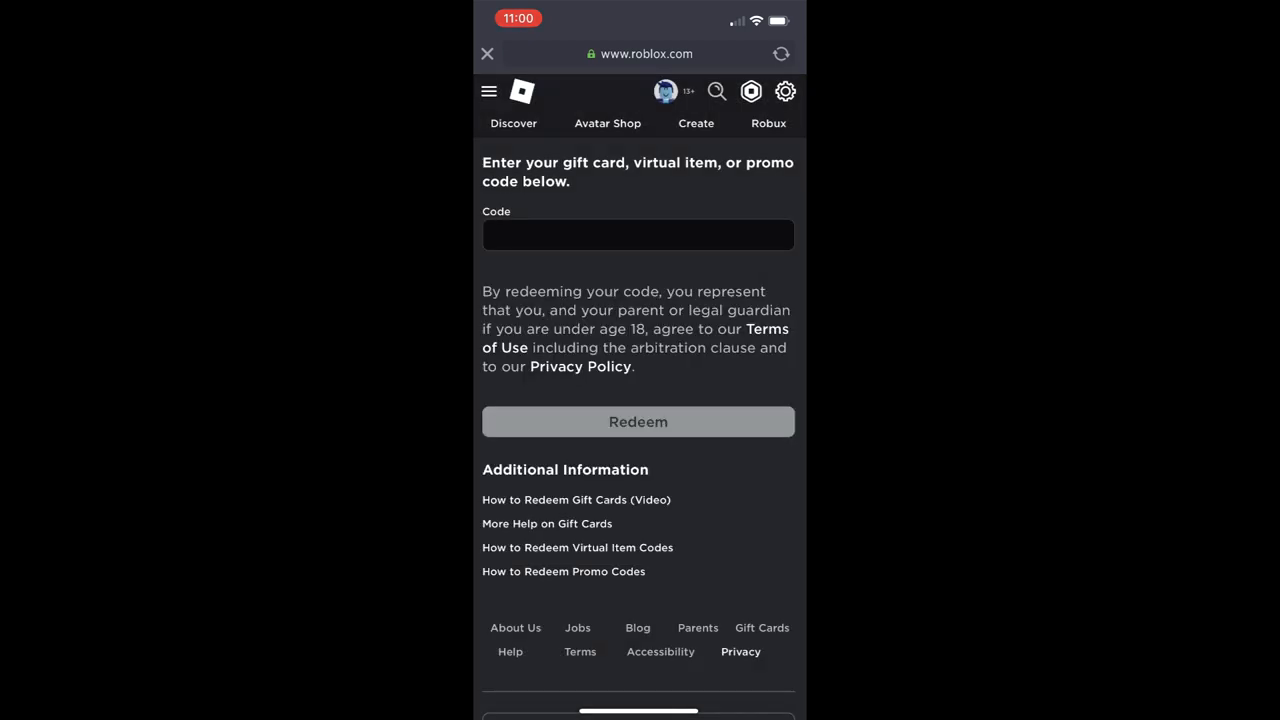